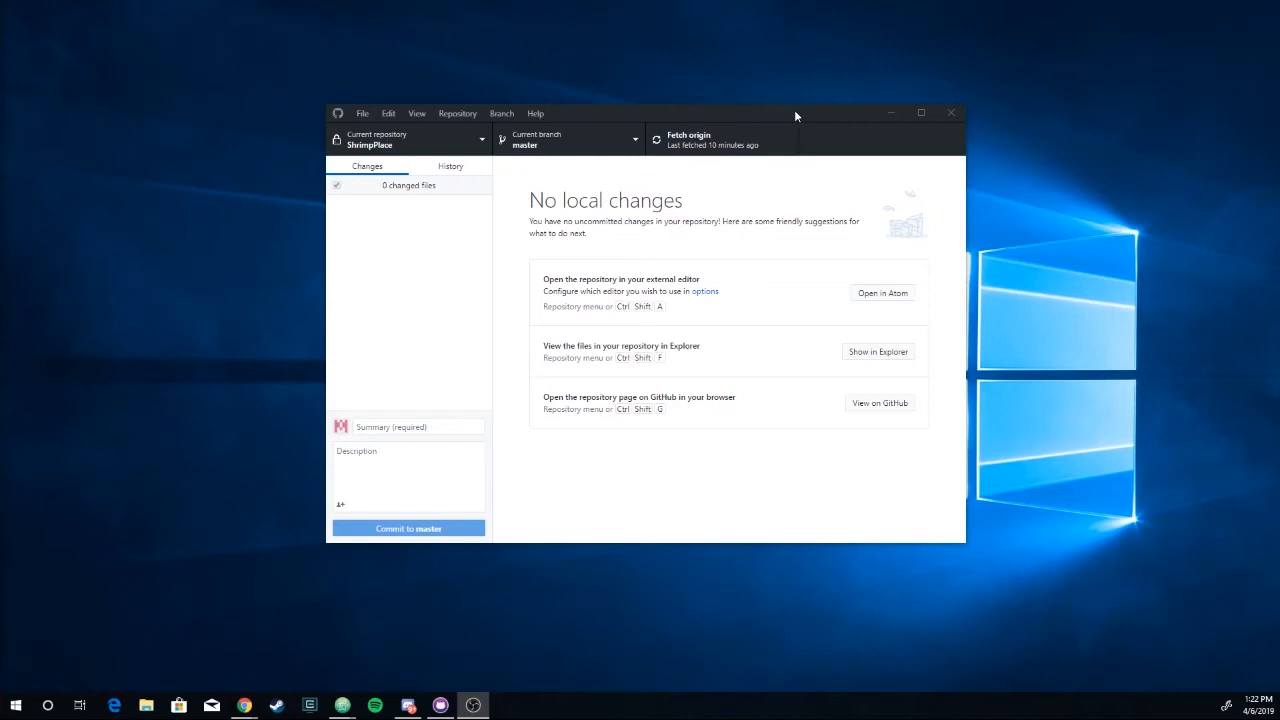
mouse_move(912, 7)
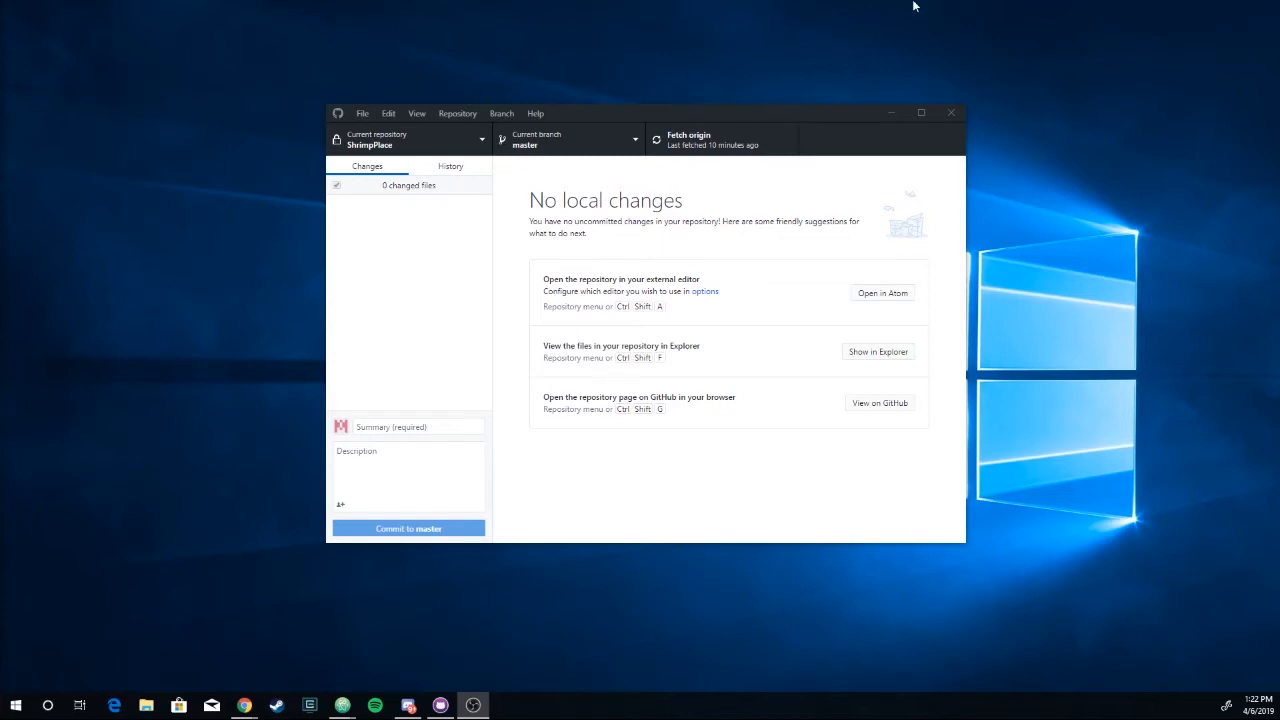
mouse_move(584, 349)
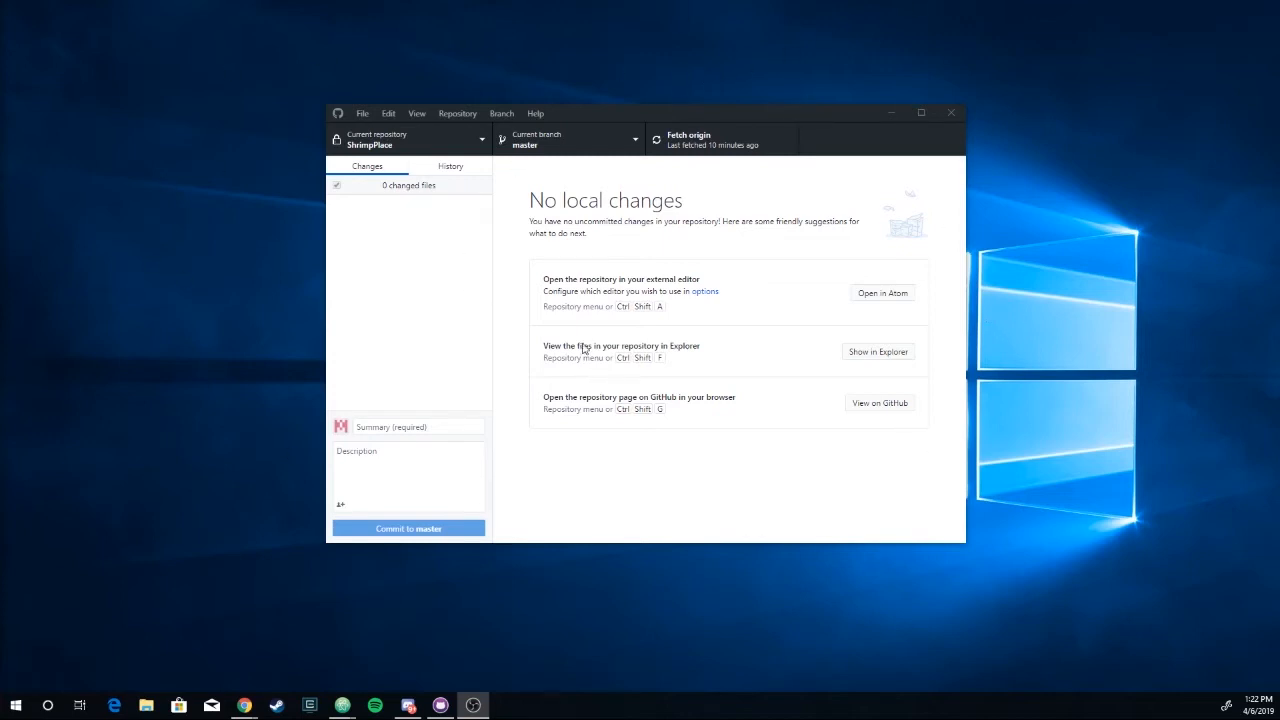
mouse_move(632, 354)
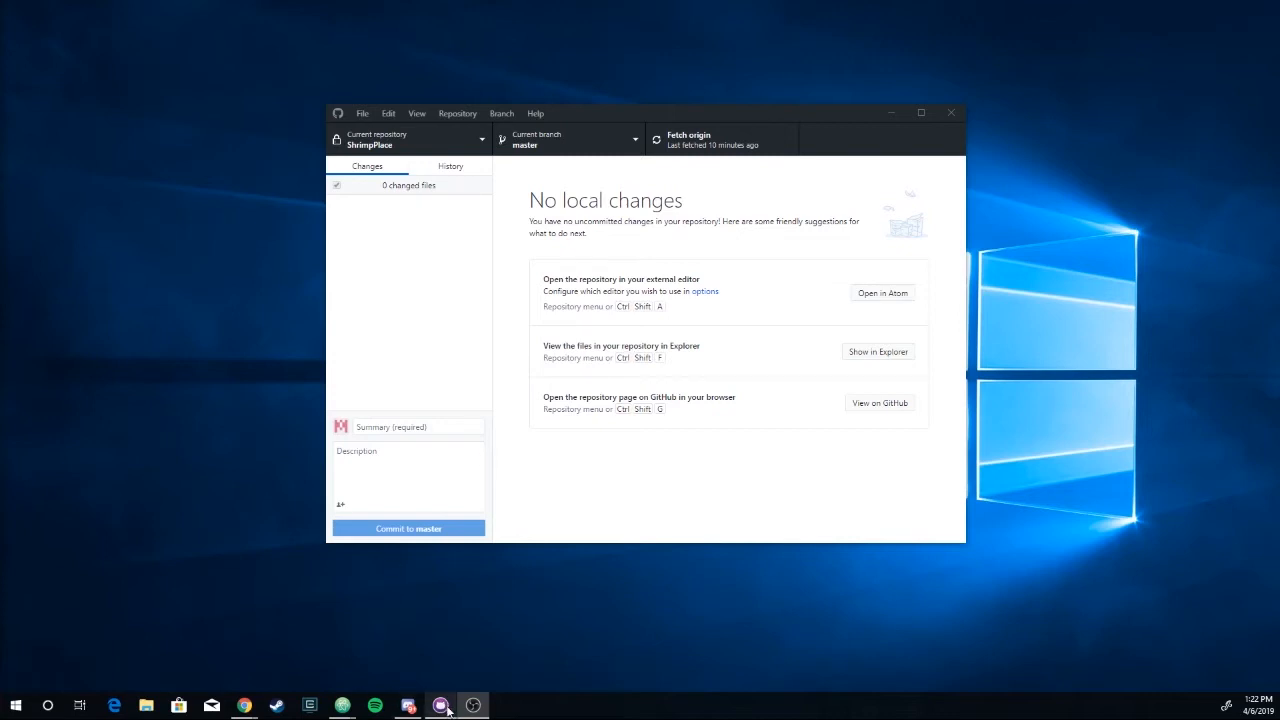
mouse_move(342, 705)
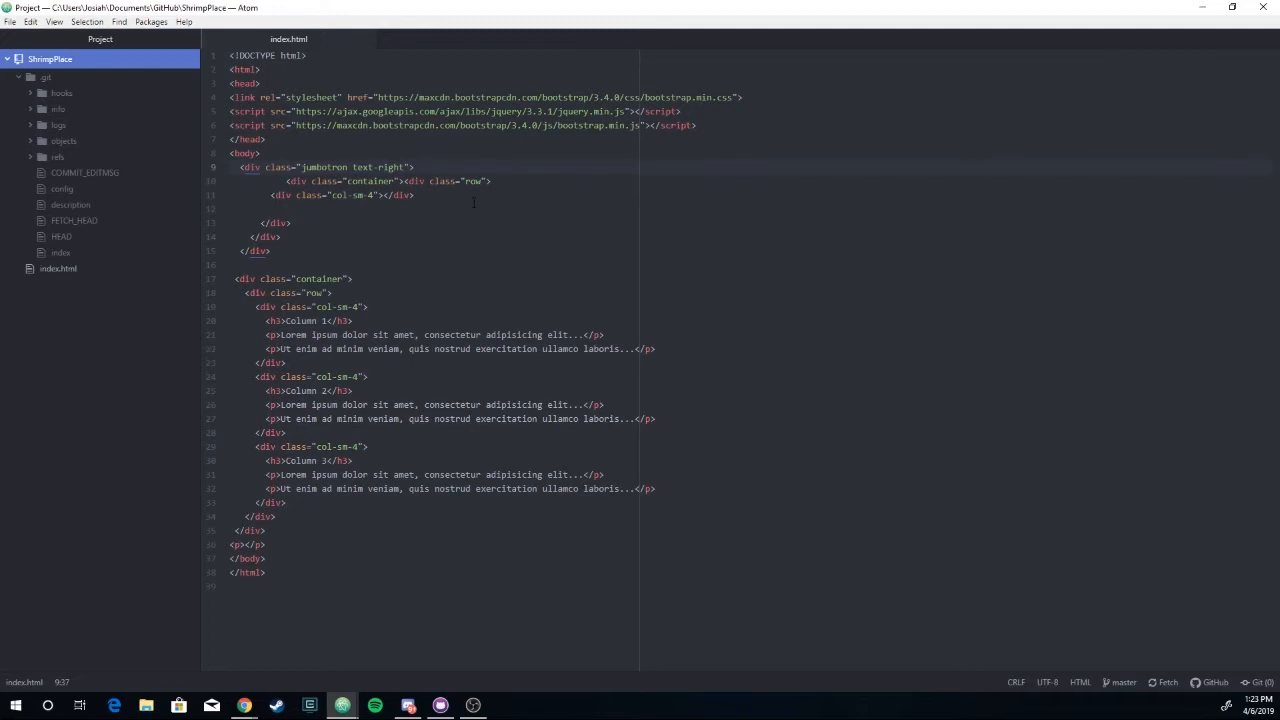
mouse_move(187, 654)
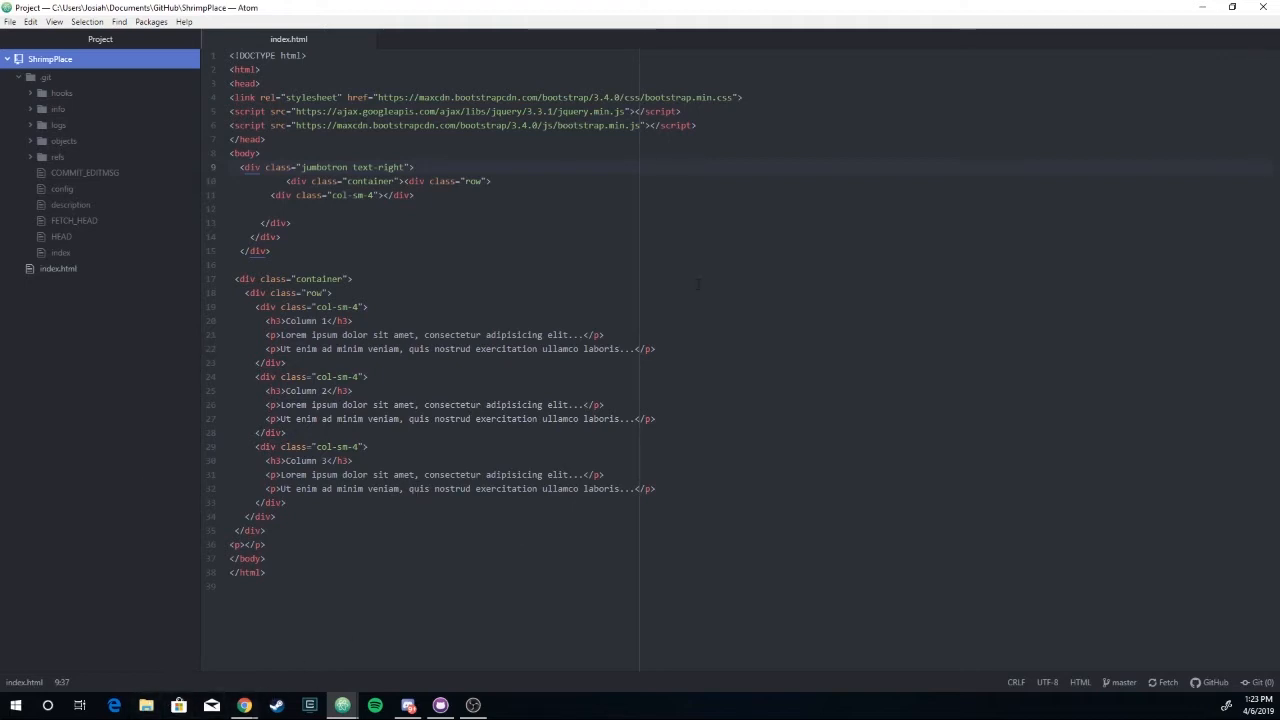
mouse_move(678, 271)
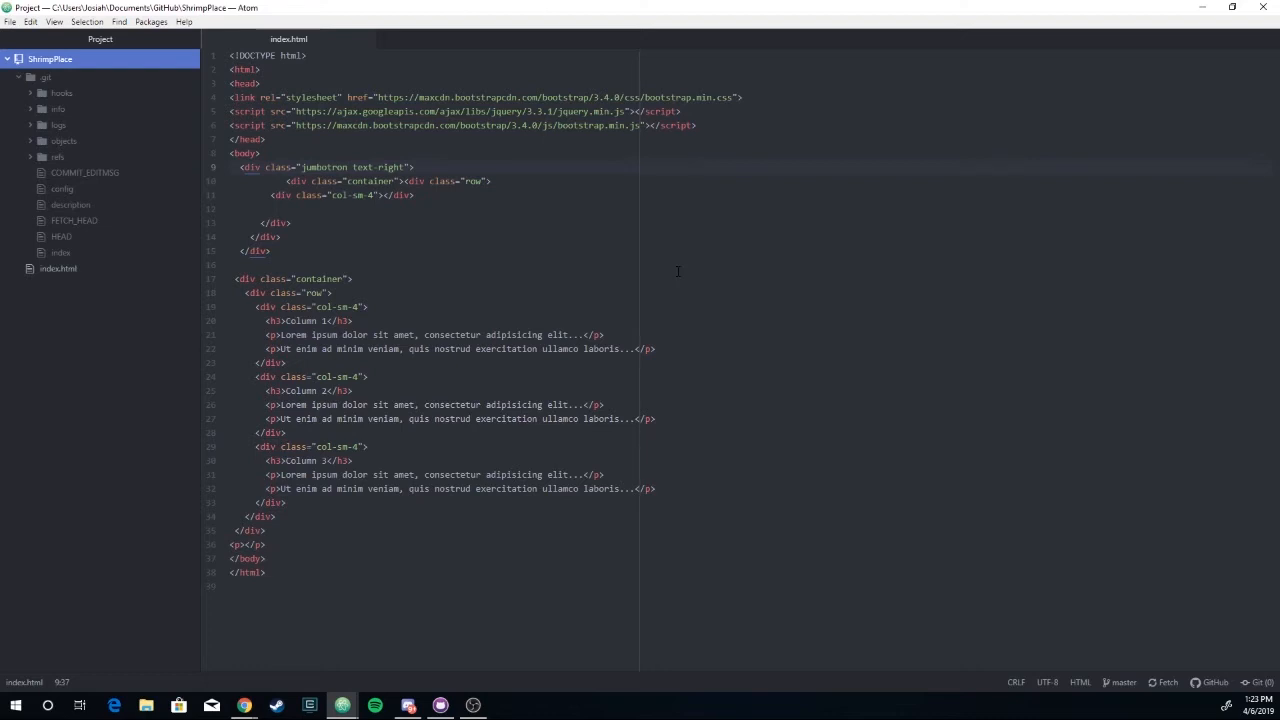
mouse_move(204, 663)
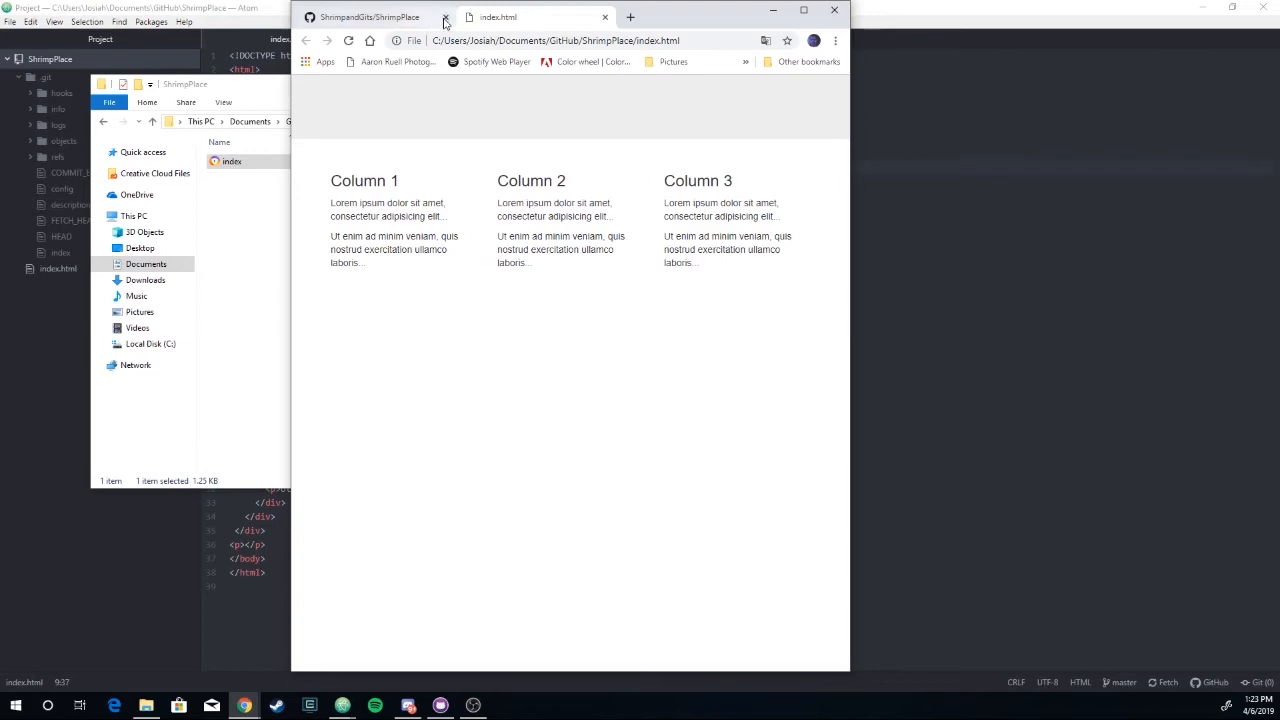
Step: Close the GitHub repository tab and the Chrome window with the three-column preview
left_click(446, 17)
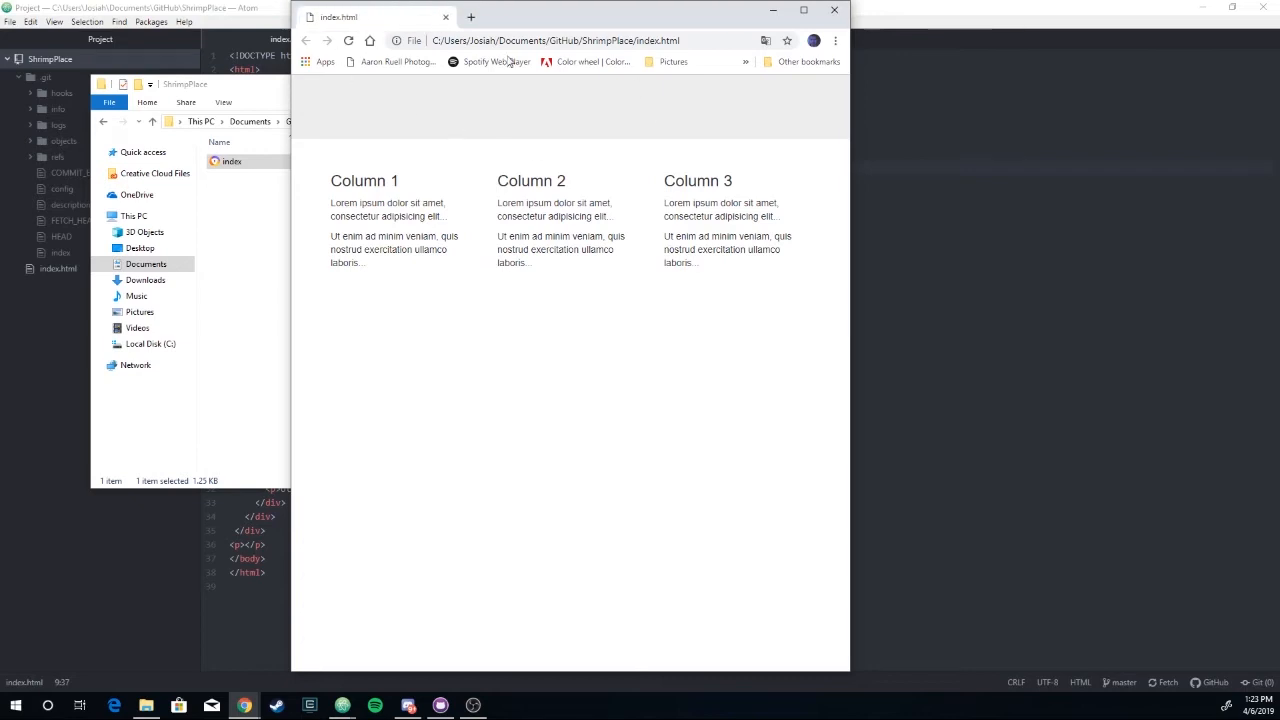
mouse_move(429, 120)
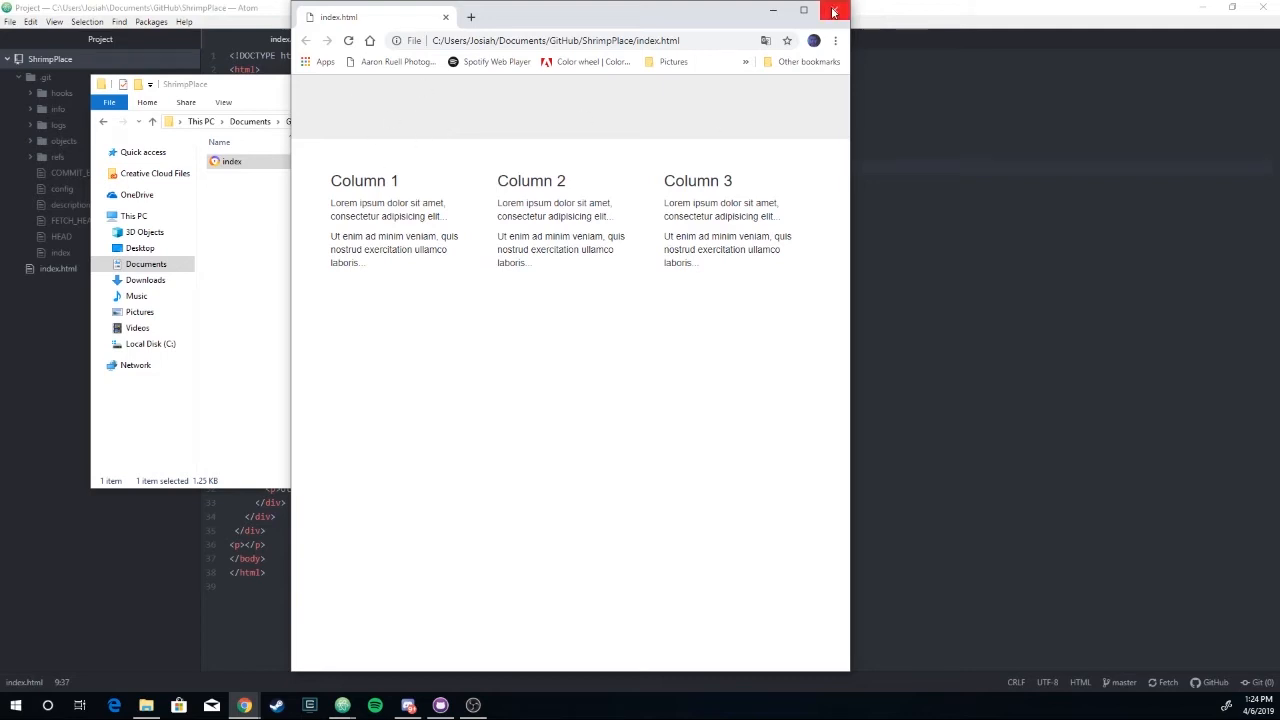
left_click(834, 11)
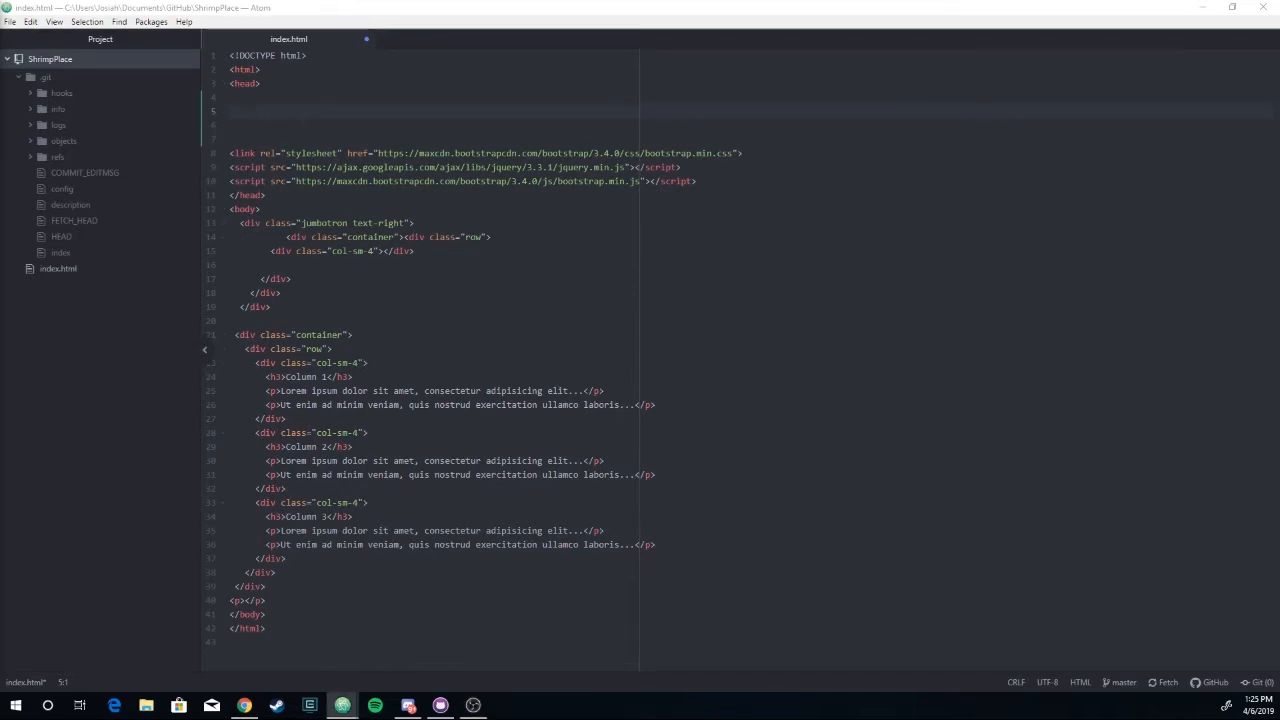
Step: Add the unpkg Leaflet 1.2.0 leaflet.css link and leaflet.js script tags to the head
type("<link rel=\"stylesheet\" href=\"https://unpkg.com/leaflet@1.2.0/dist/leaflet.css\" />")
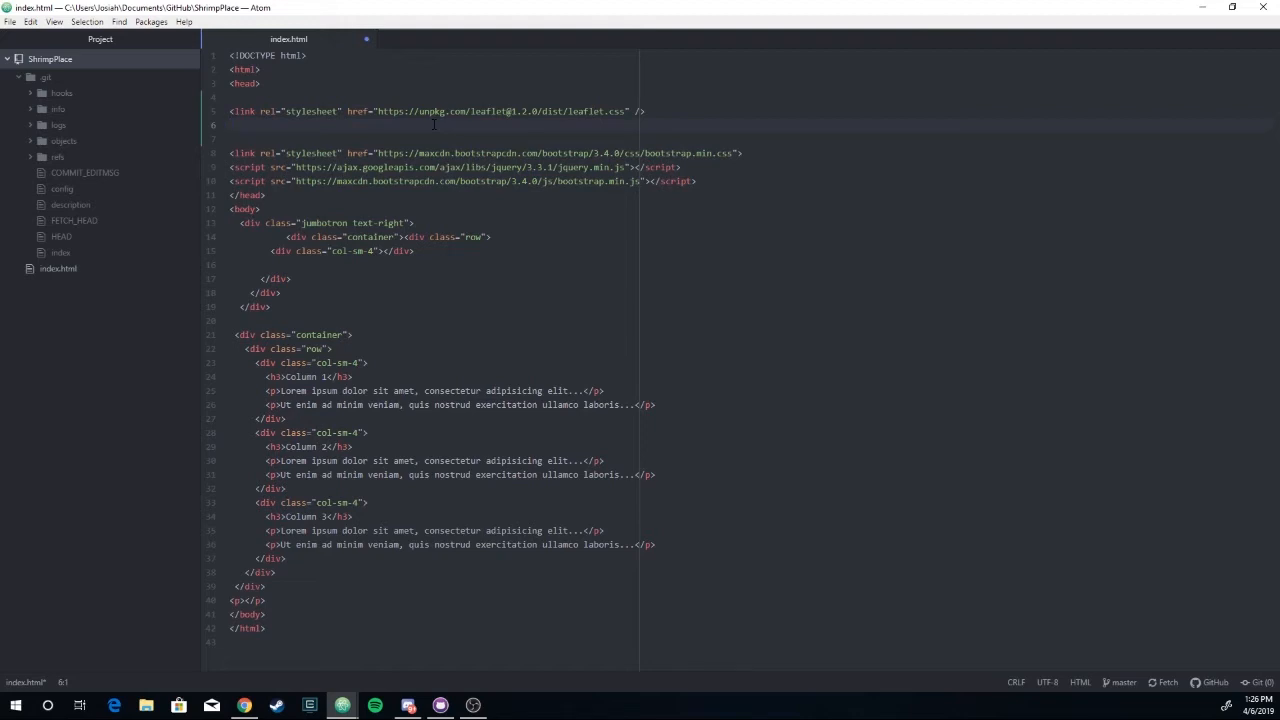
type("<script src=\"https://unpkg.com/leaflet@1.2.0/dist/leaflet.js\"></script>")
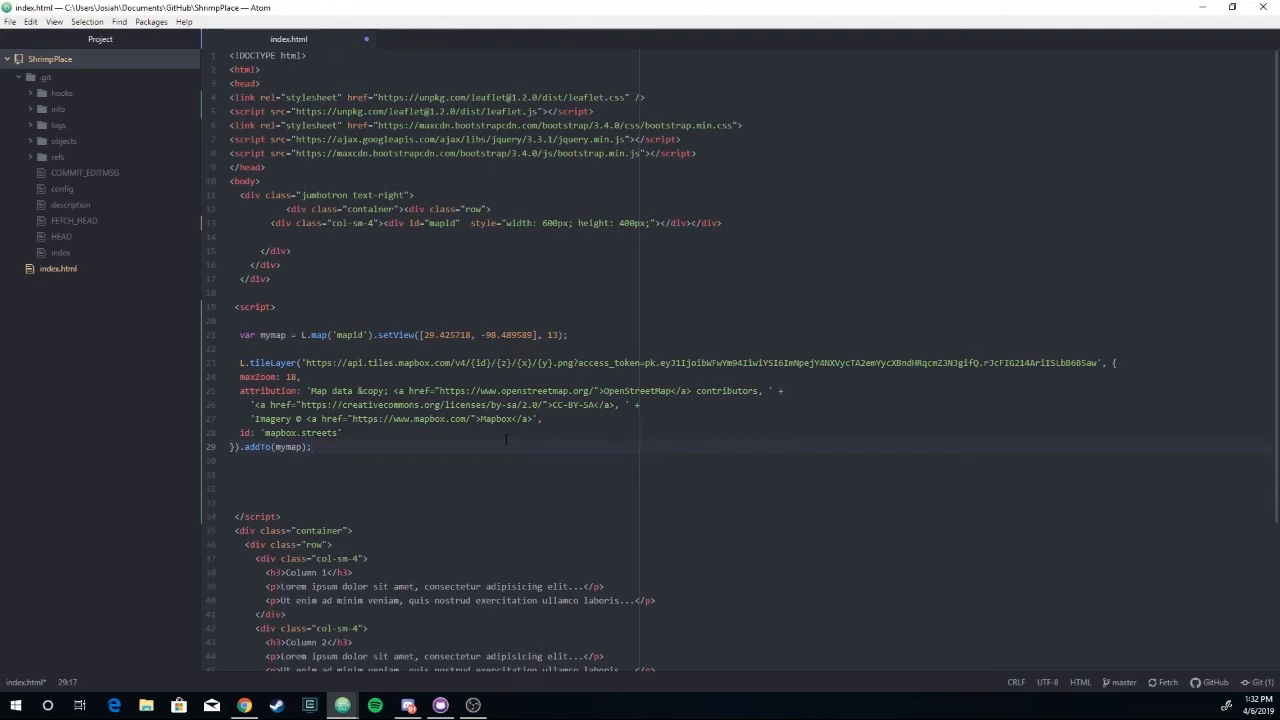
Step: Click three times in index.html's map code, leaving the mapid div and script unchanged
left_click(311, 447)
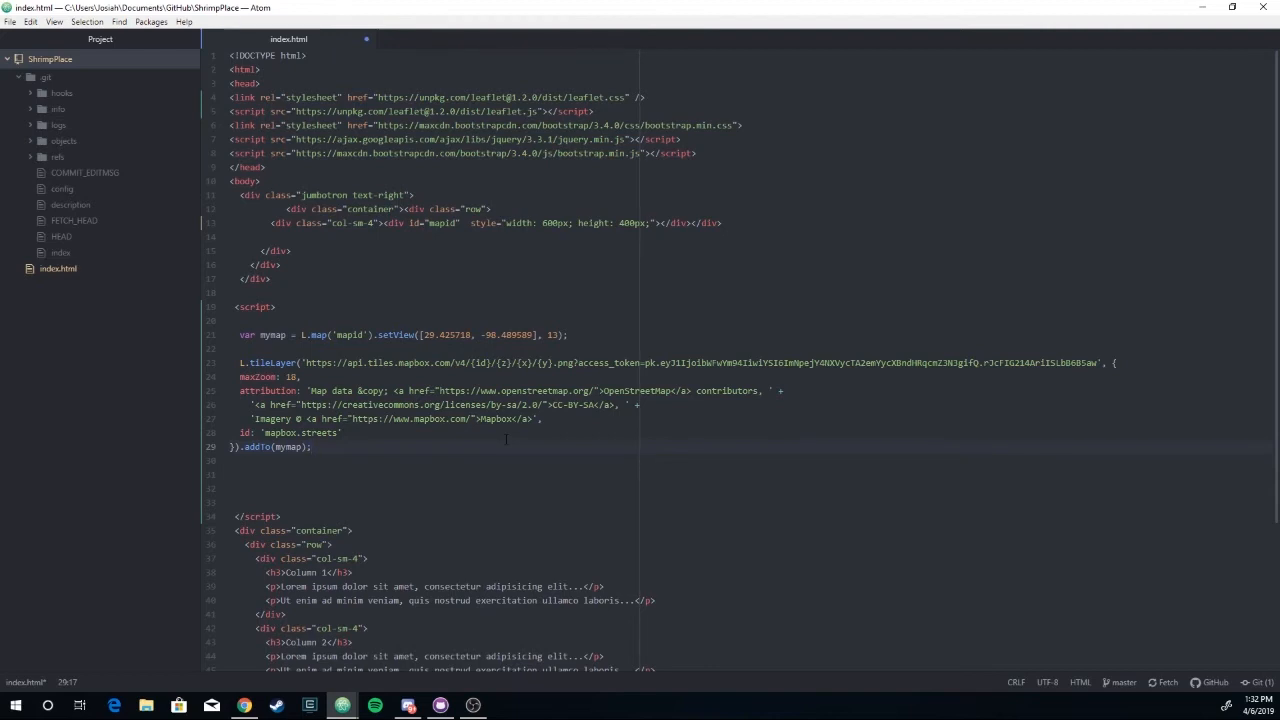
left_click(312, 447)
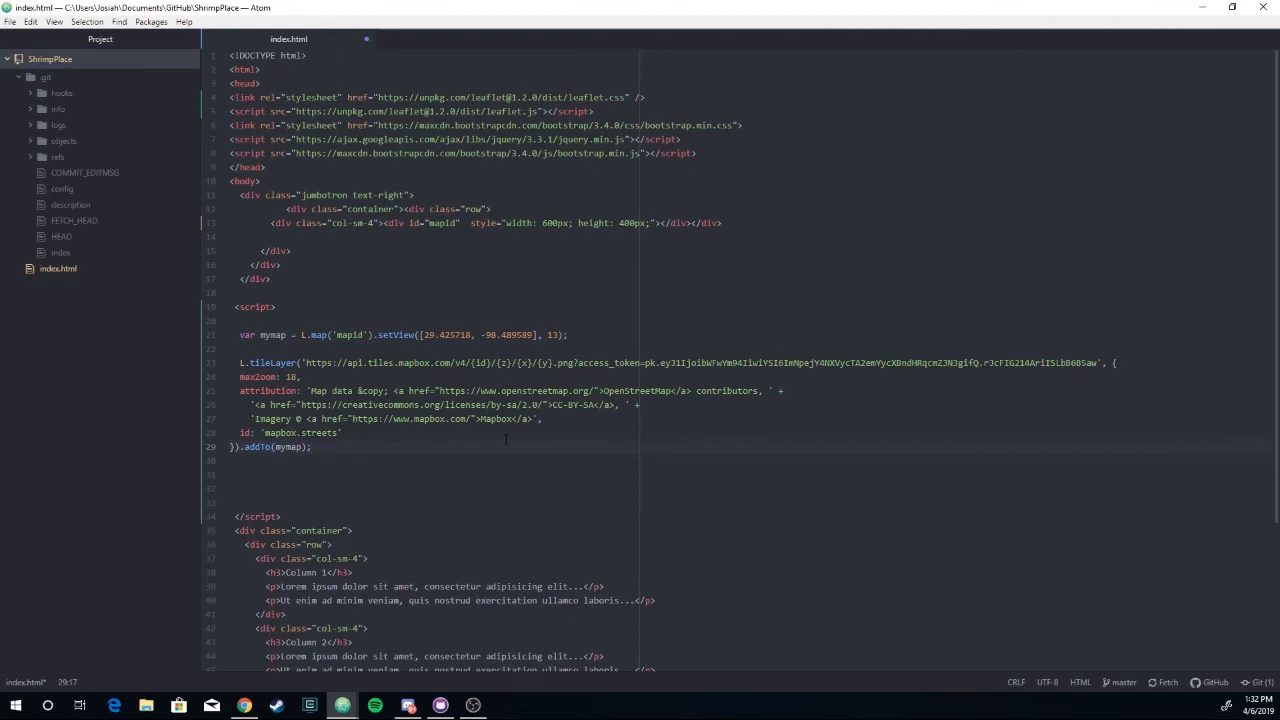
left_click(312, 447)
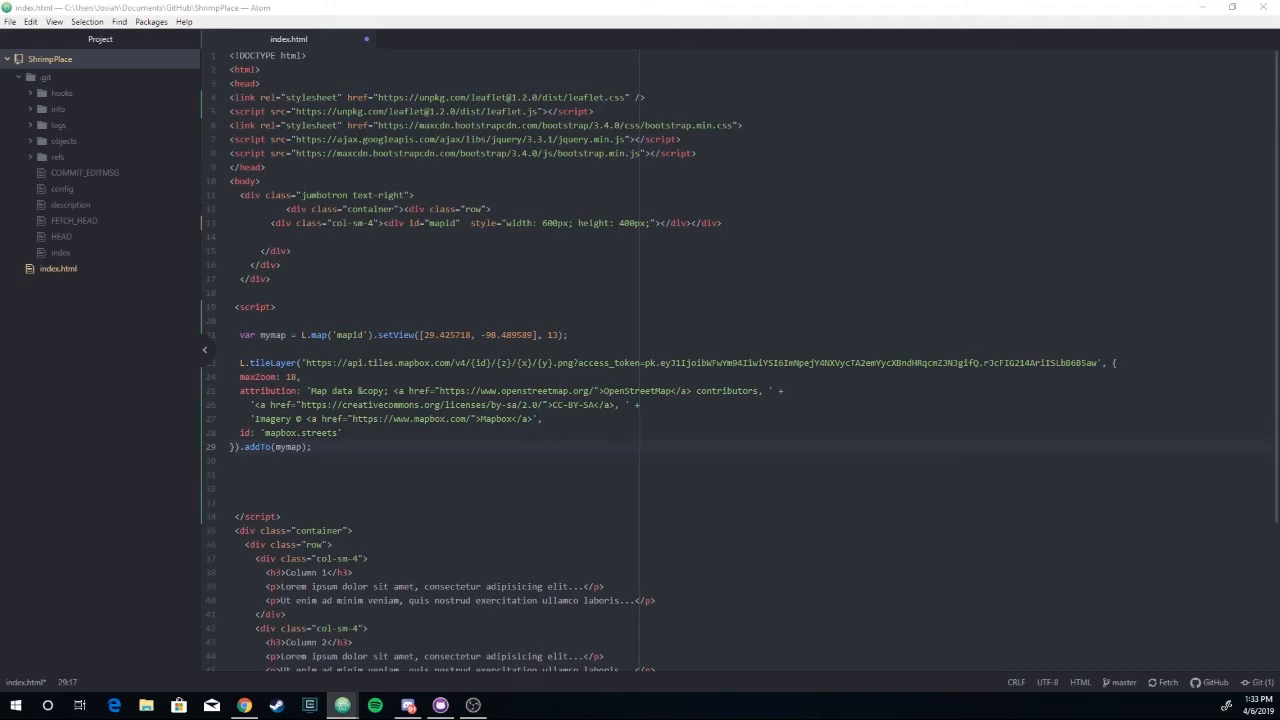
Step: Add a marker at [29.425718, -98.489589] to mymap and save index.html
type("var marker = L.marker([29.425718, -98.489589]).addTo(mymap);")
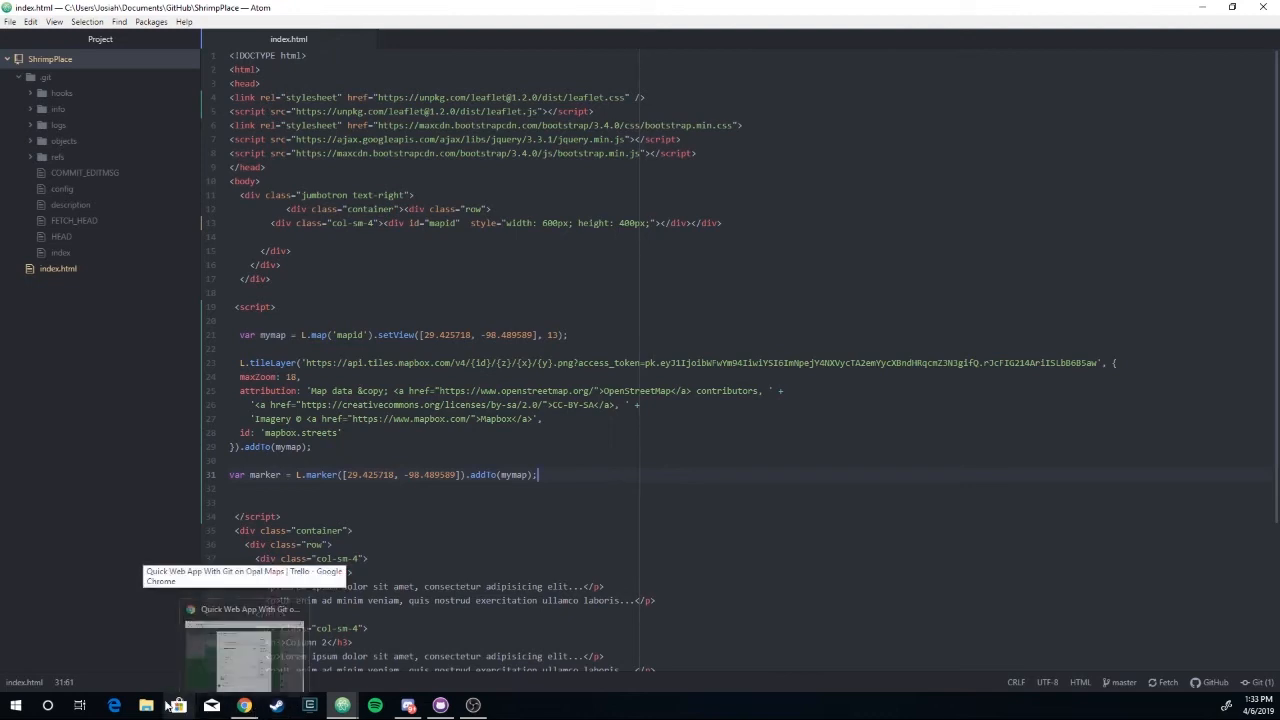
left_click(146, 705)
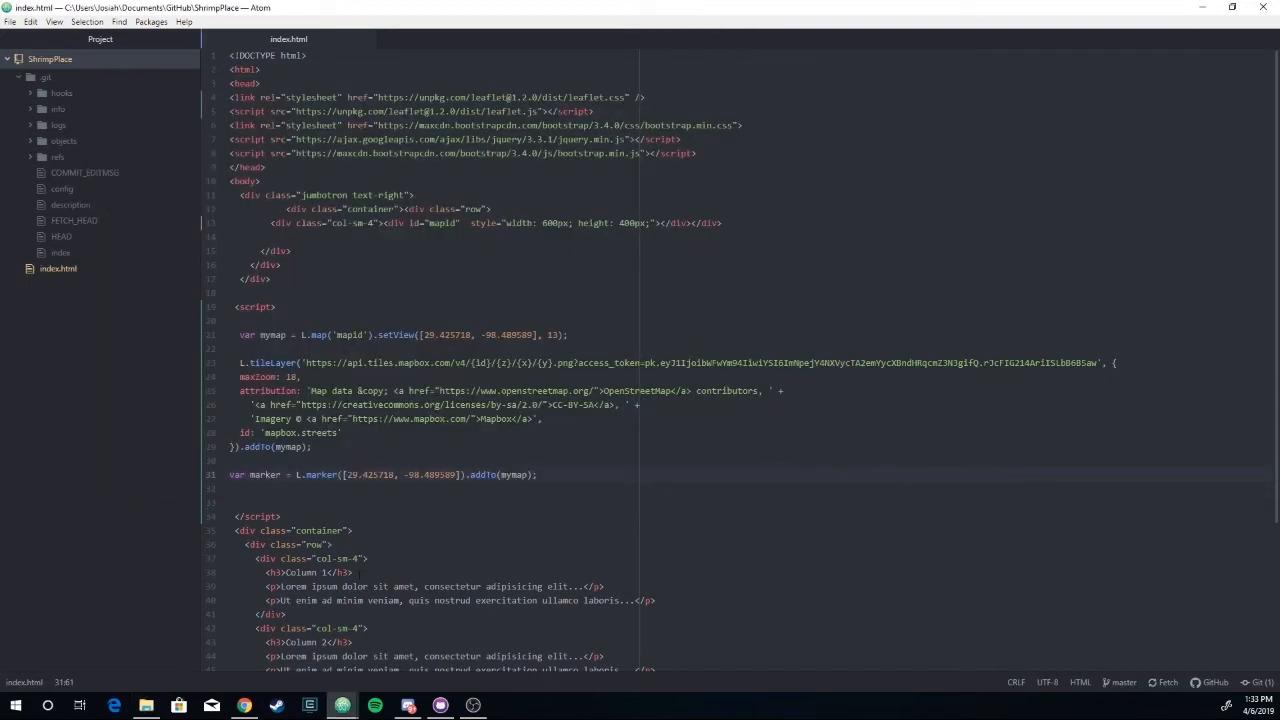
left_click(537, 474)
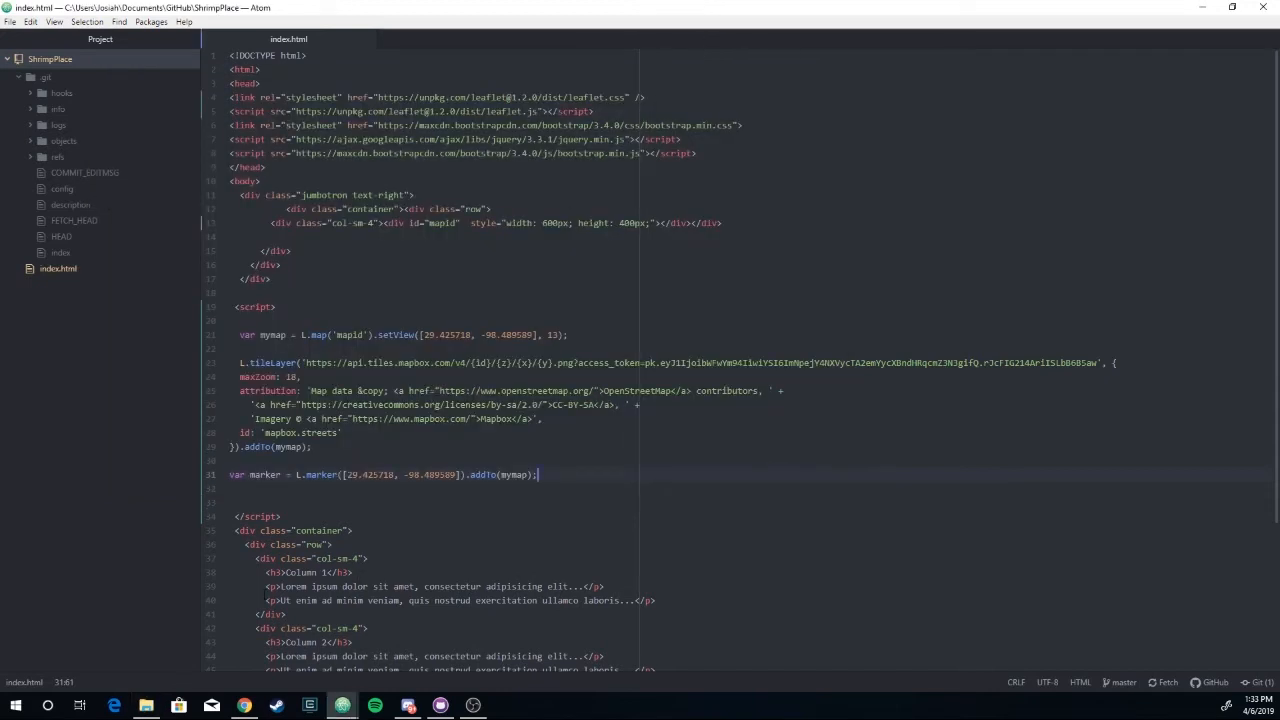
Step: Open the ShrimpPlace folder from Frequent folders and right-click its index file
left_click(146, 705)
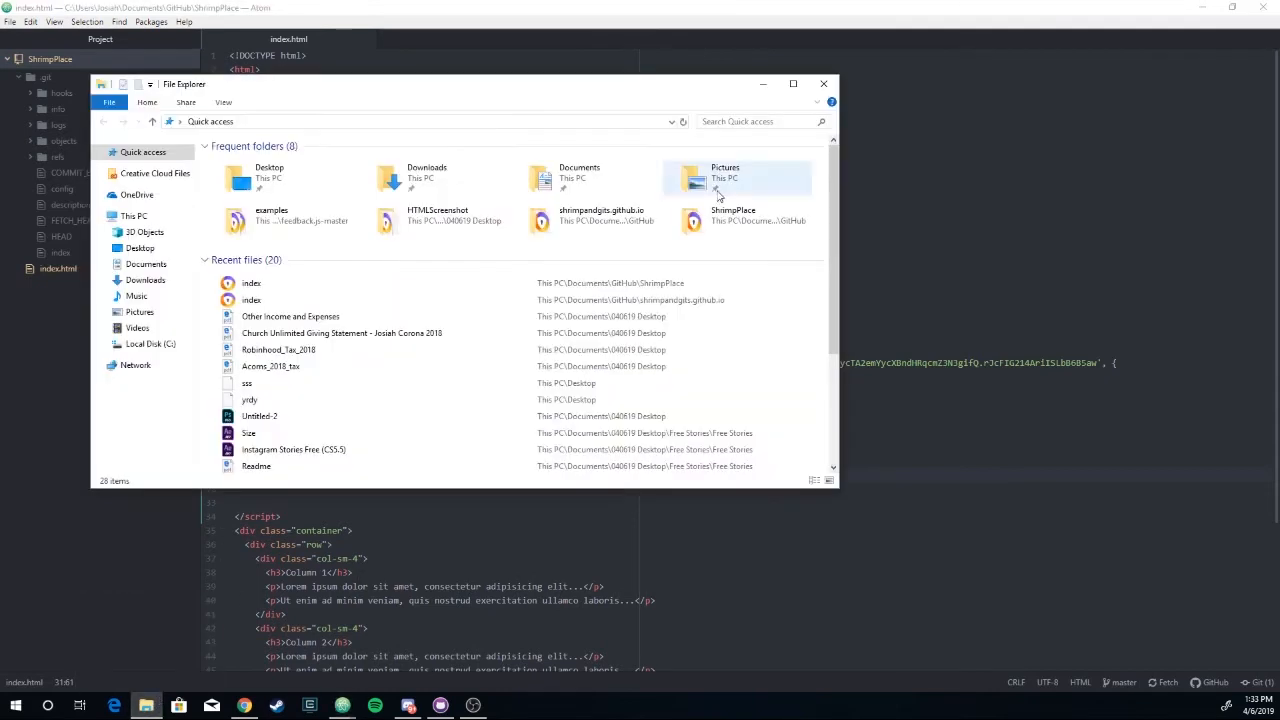
double_click(733, 215)
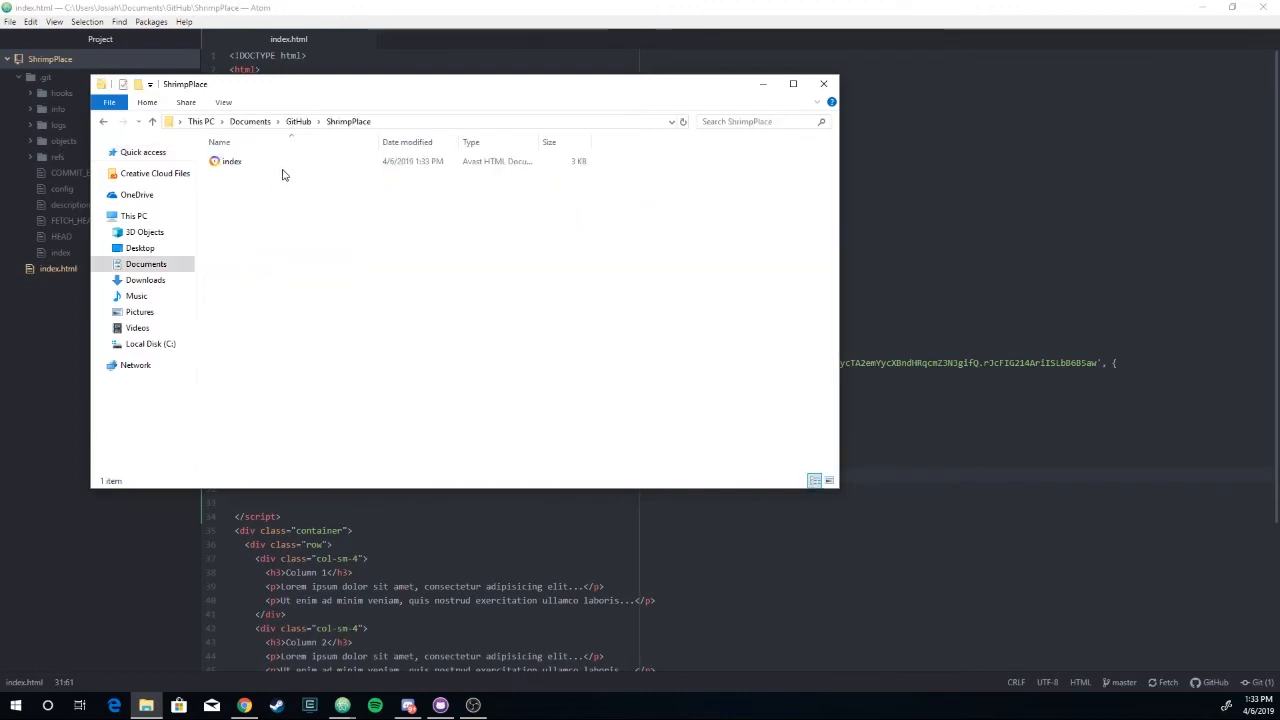
left_click(231, 161)
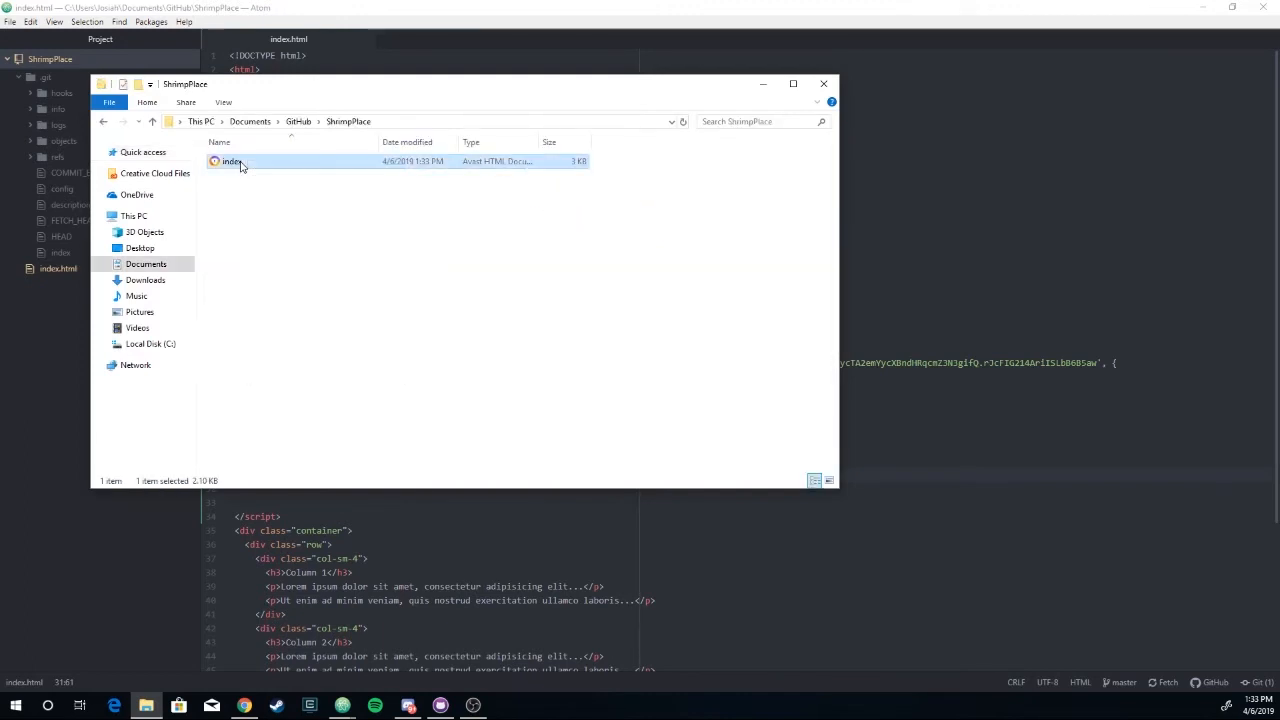
right_click(230, 161)
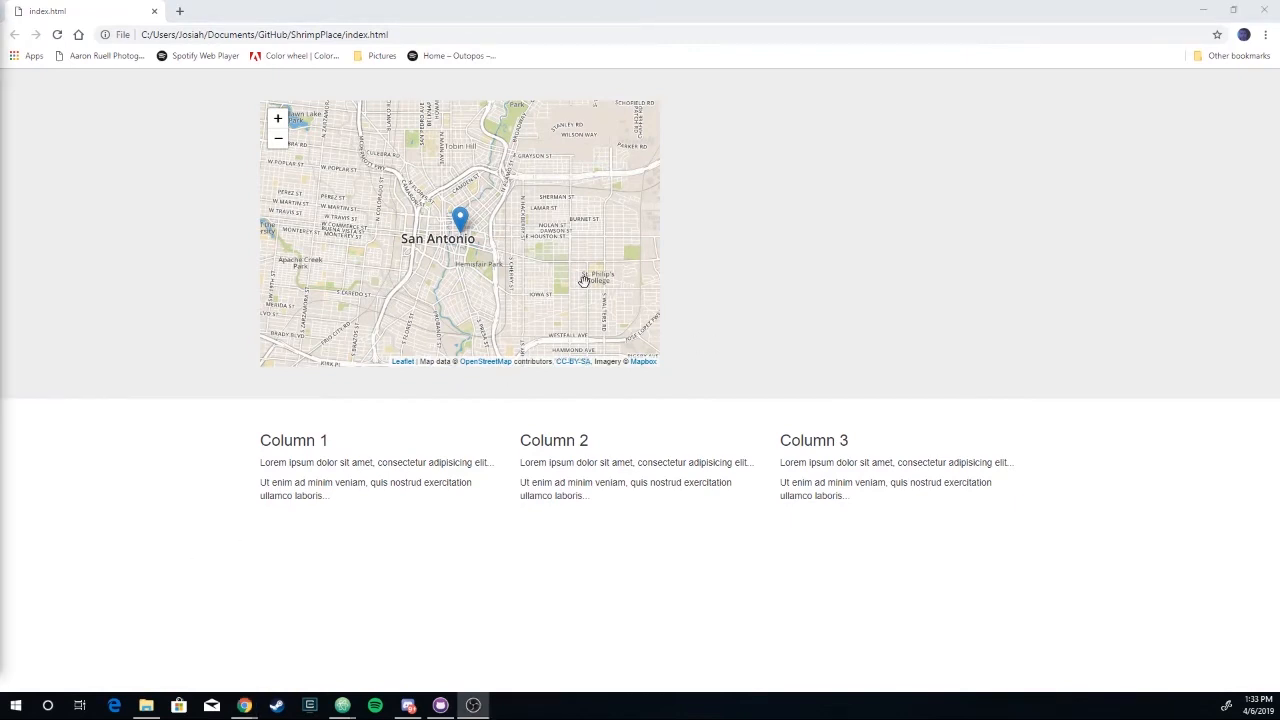
mouse_move(631, 281)
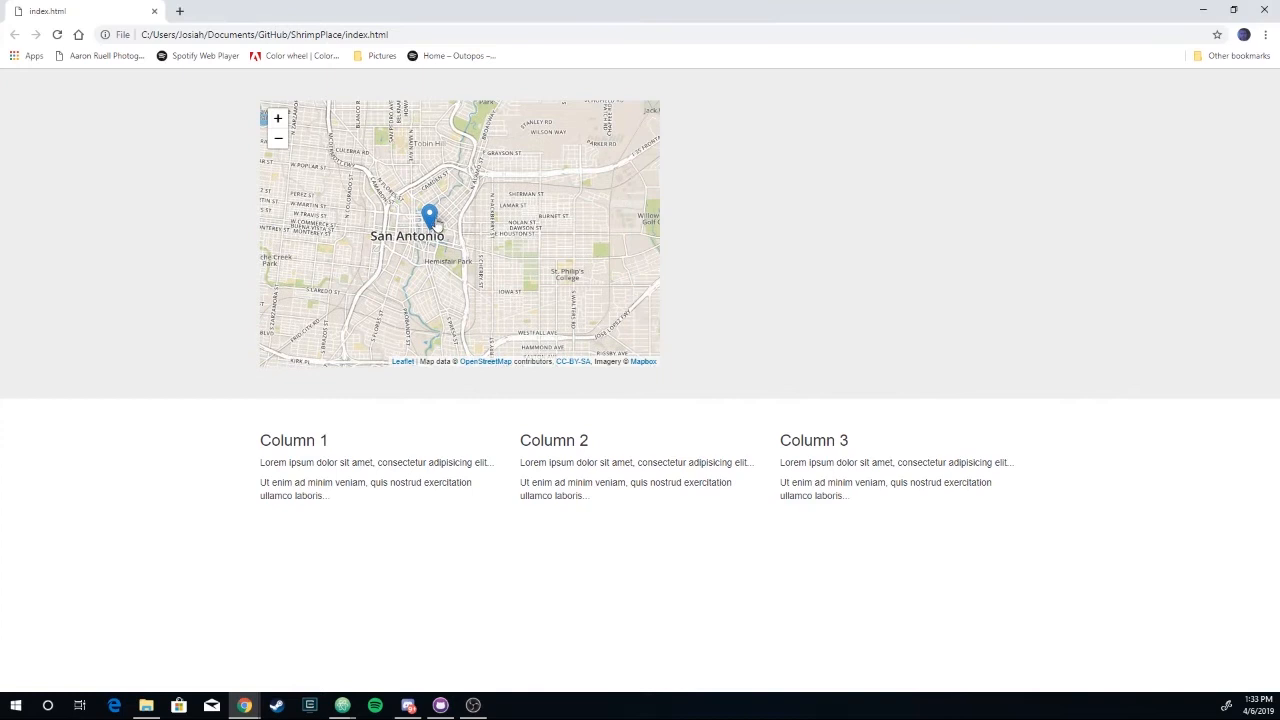
mouse_move(481, 184)
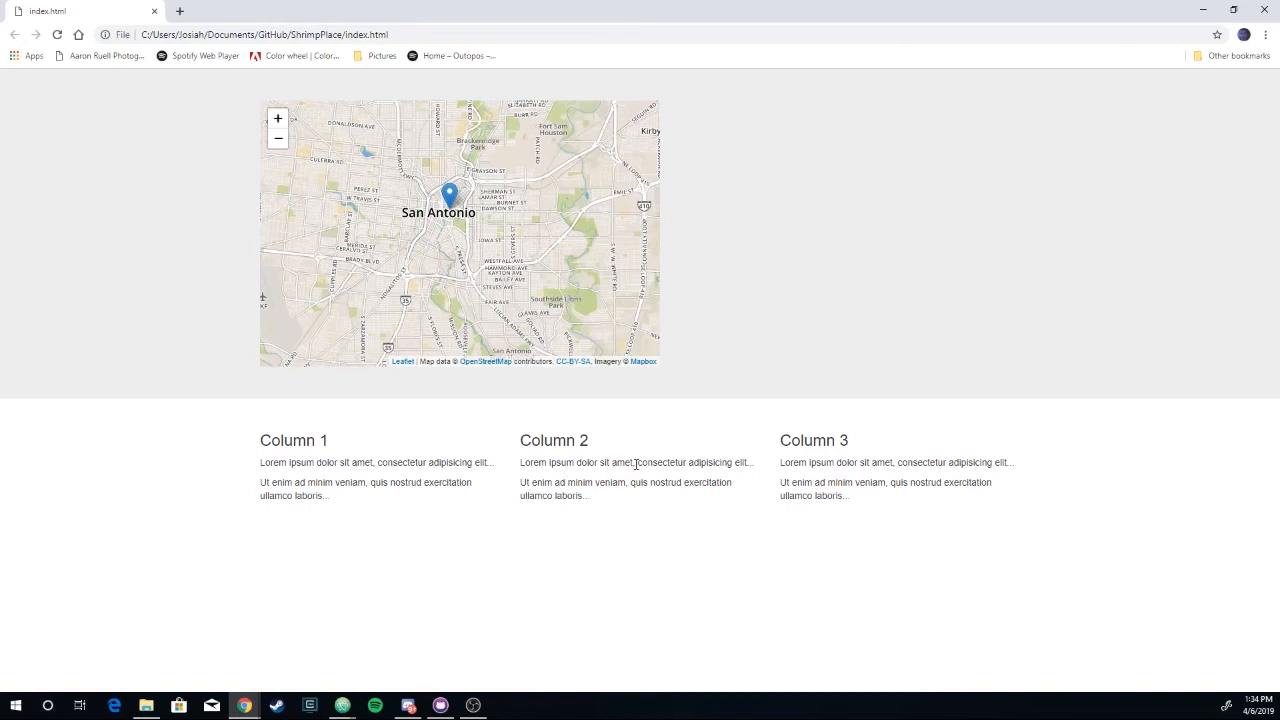
mouse_move(835, 397)
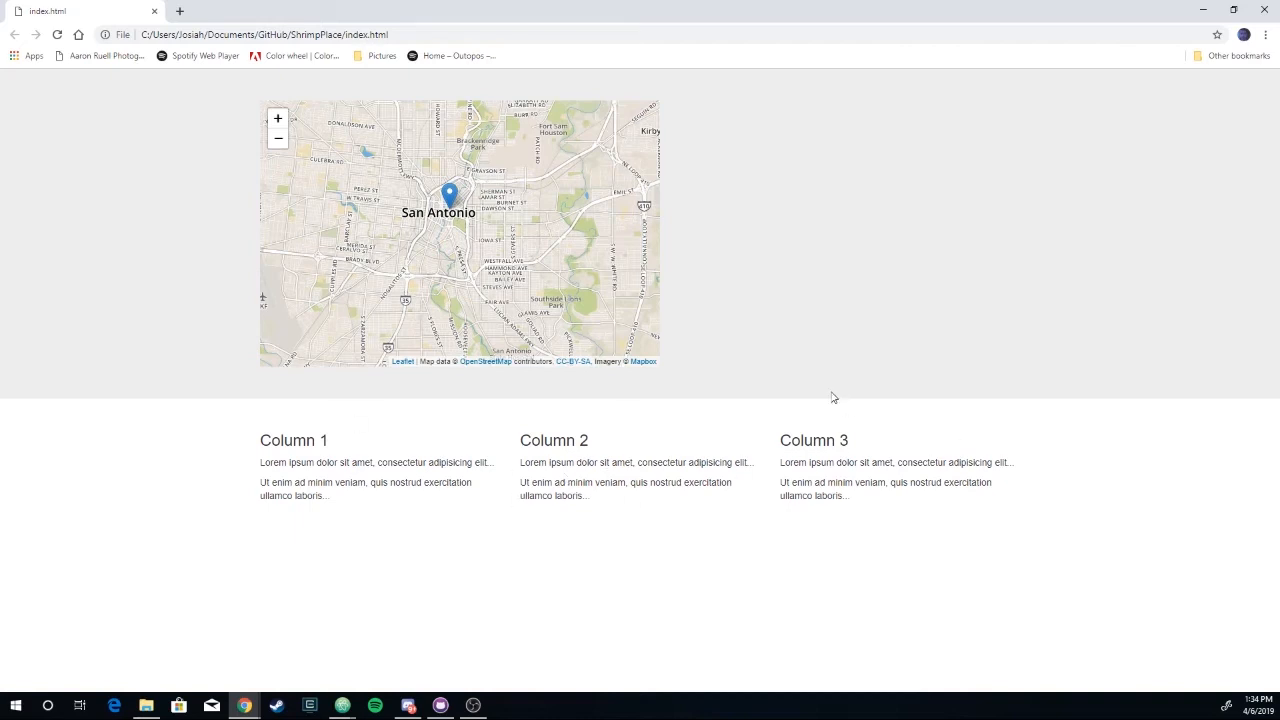
mouse_move(349, 88)
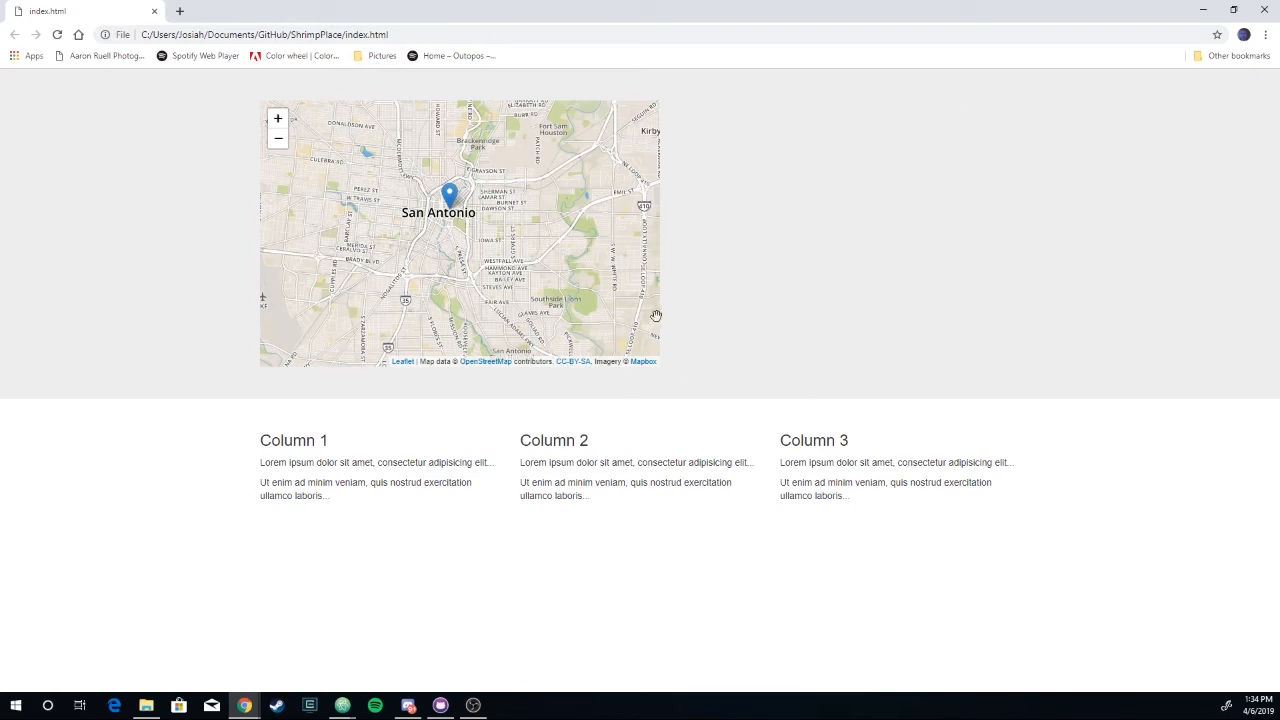
mouse_move(724, 182)
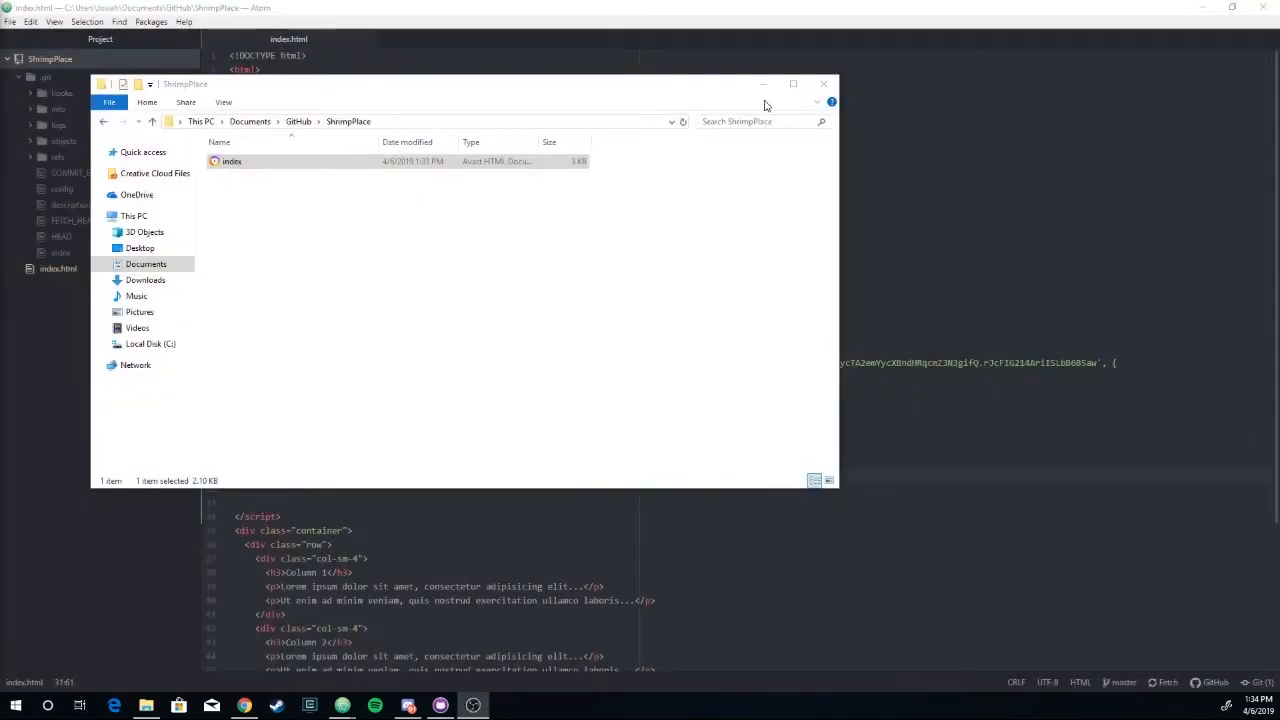
Step: Close the File Explorer window over Atom to bring index.html back into view
left_click(823, 83)
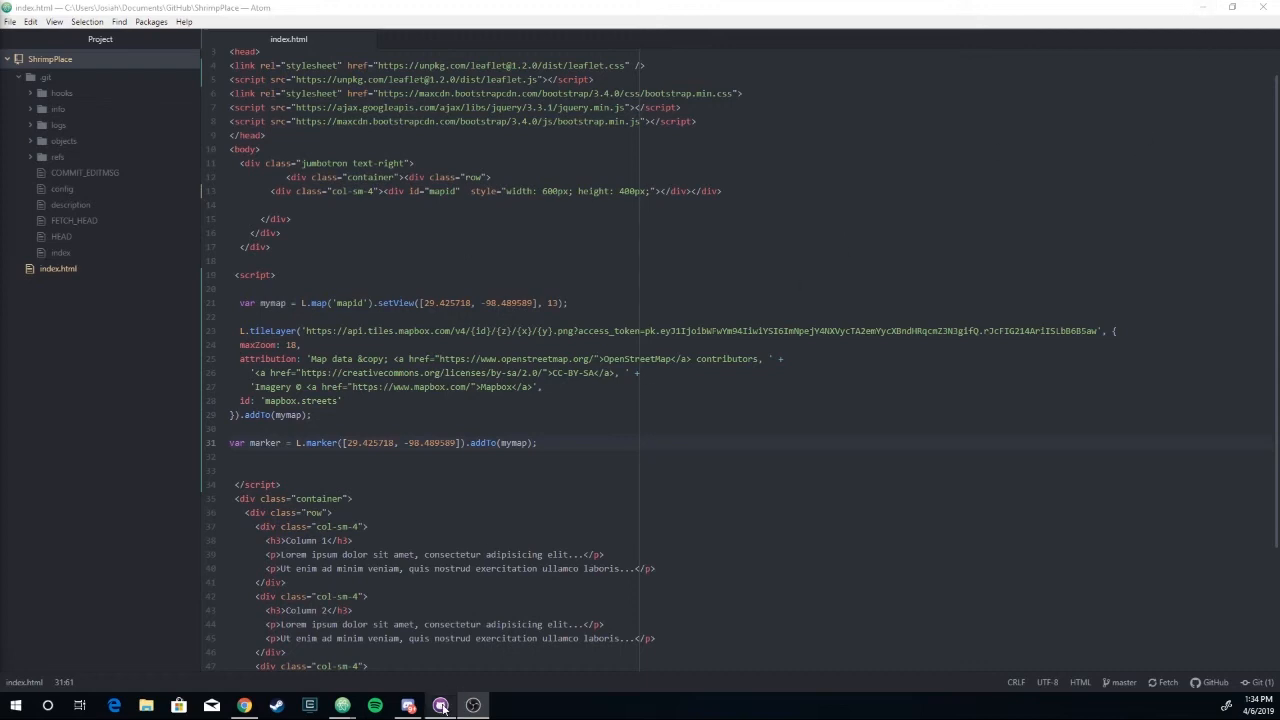
Step: Review the index.html diff, commit it to master as 'Update index.html', and push origin
left_click(440, 705)
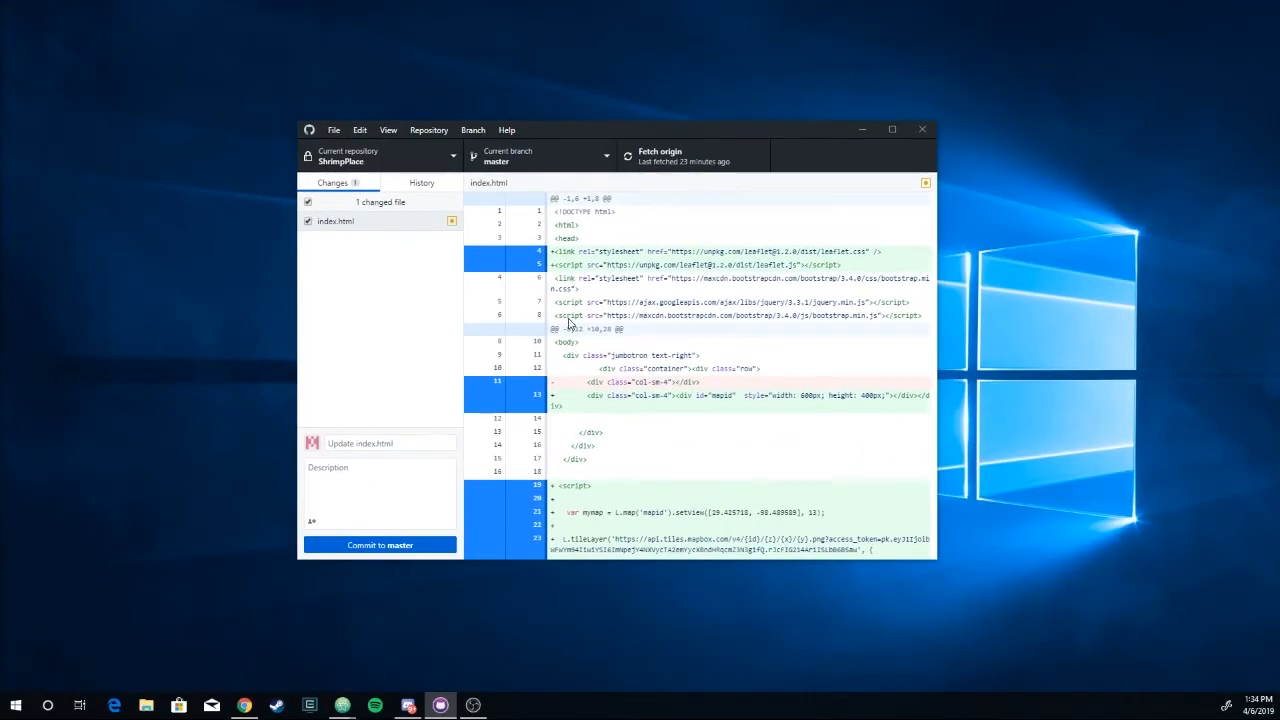
scroll("down", 3)
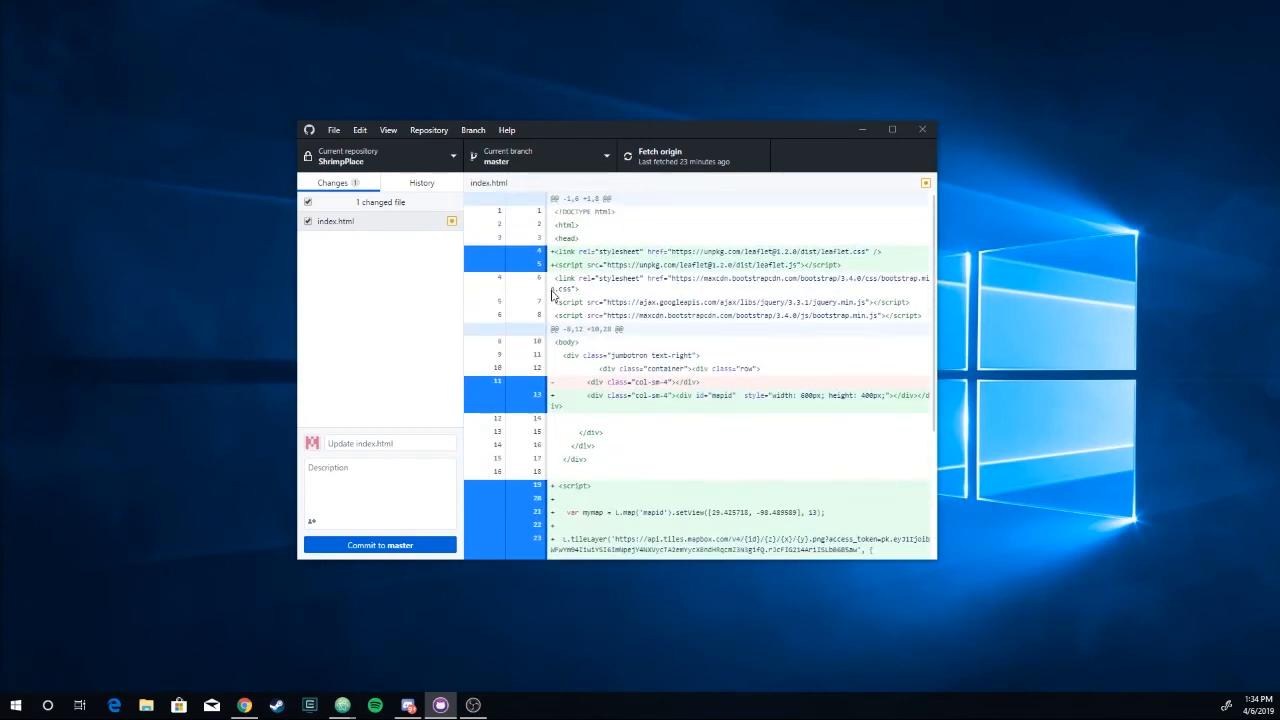
scroll("down", 3)
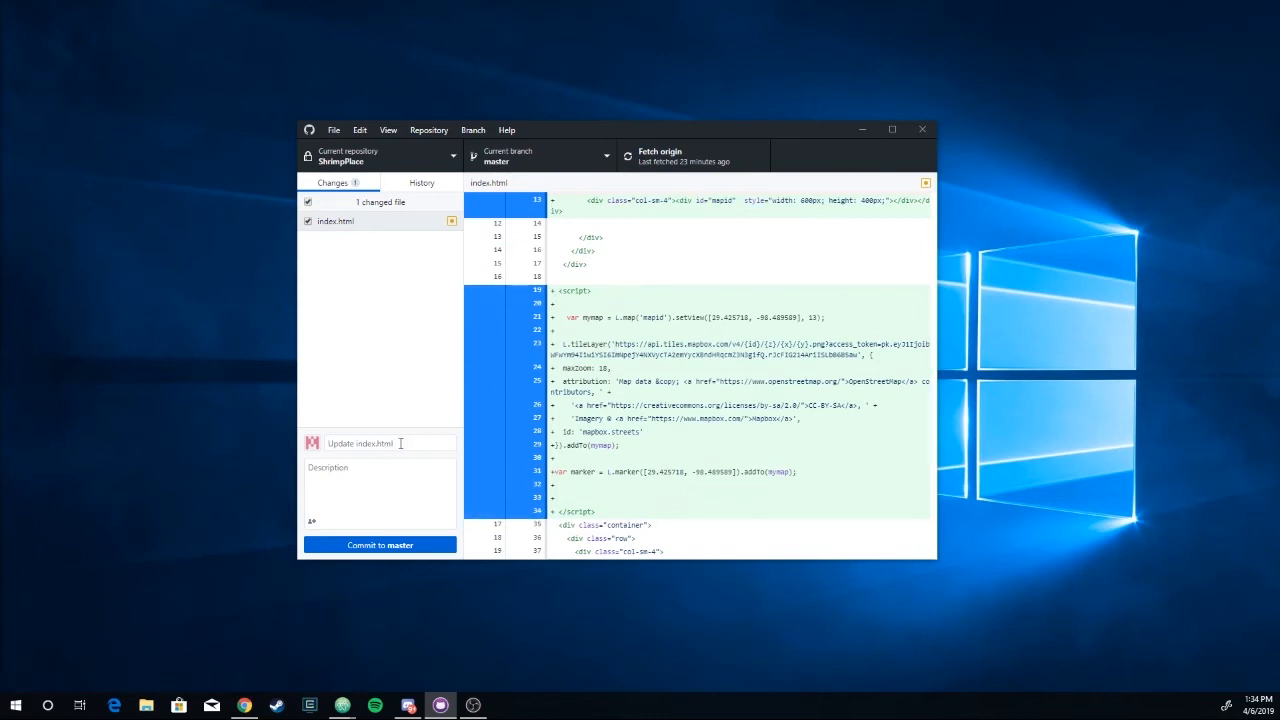
left_click(379, 545)
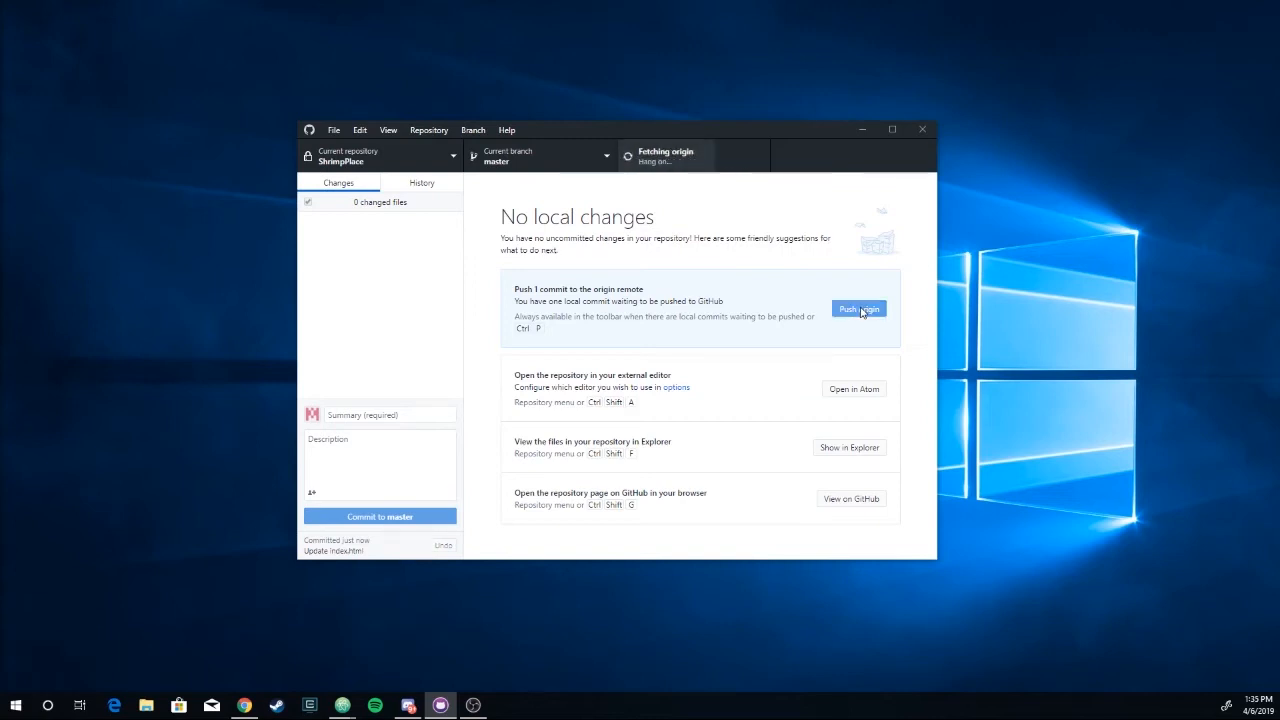
left_click(858, 308)
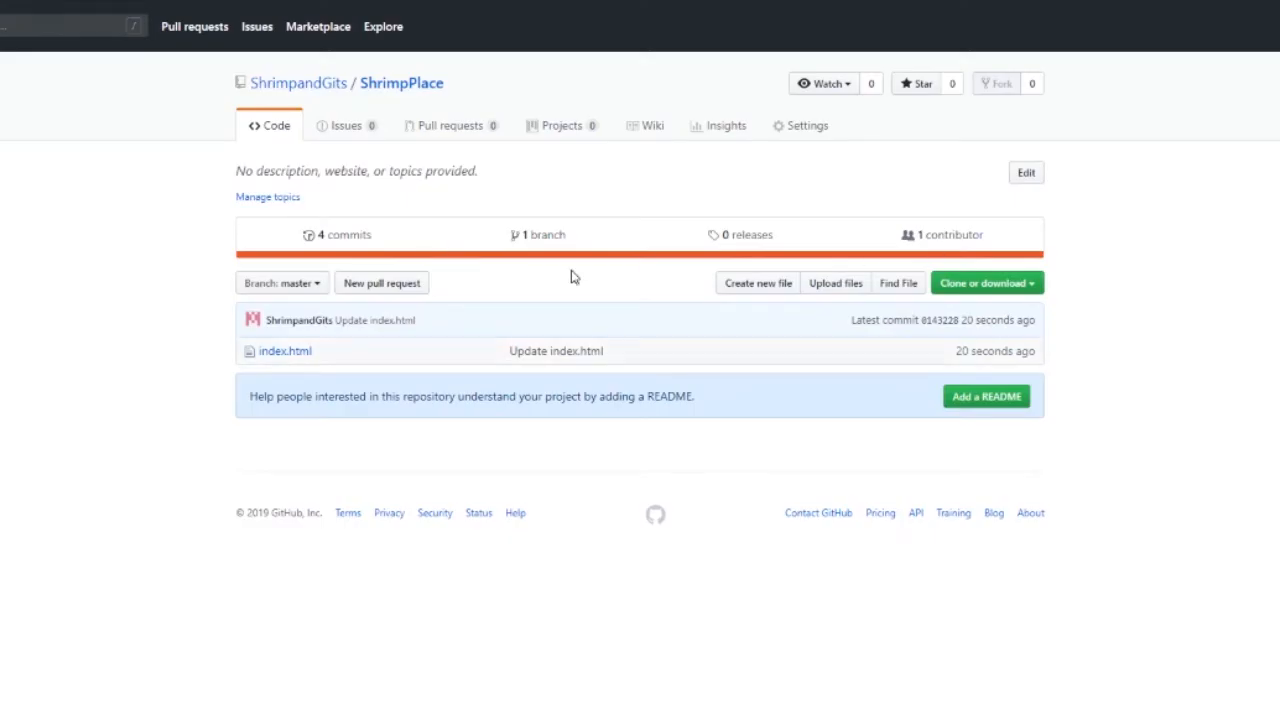
mouse_move(285, 351)
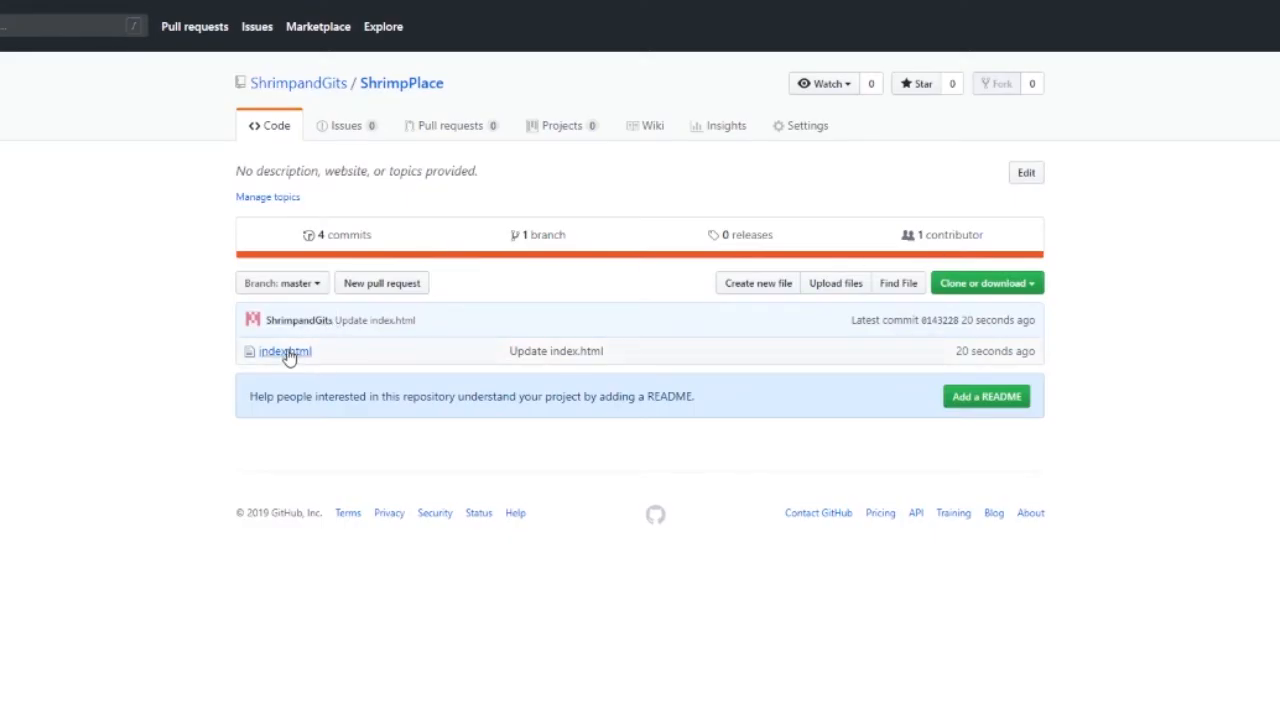
Step: Open index.html in the ShrimpPlace repository and scroll through its 57 lines of map code
left_click(285, 351)
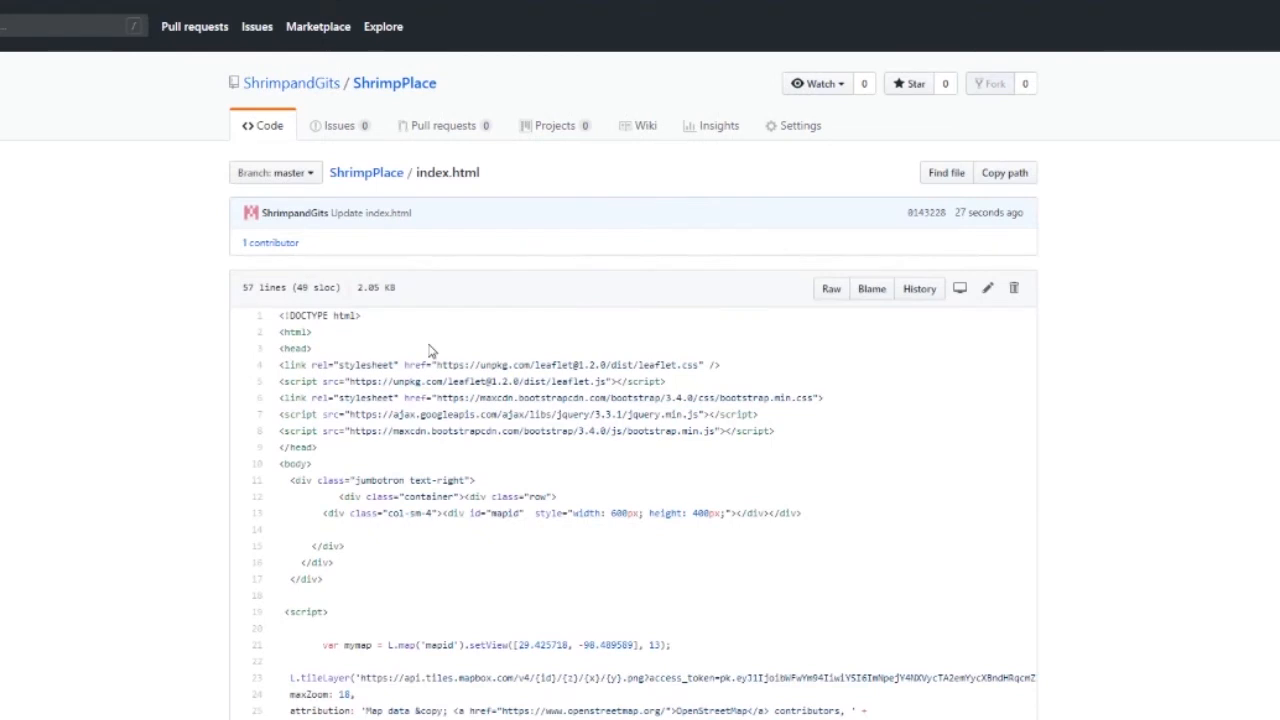
scroll("down", 3)
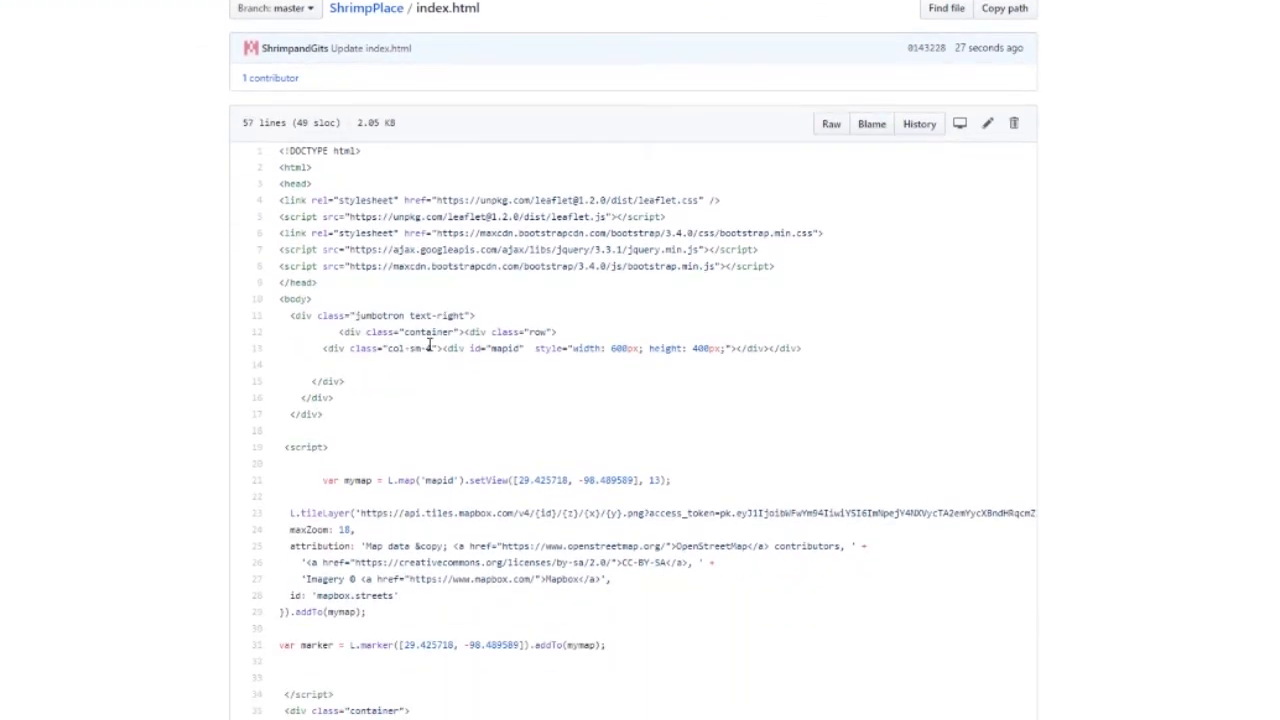
scroll("down", 3)
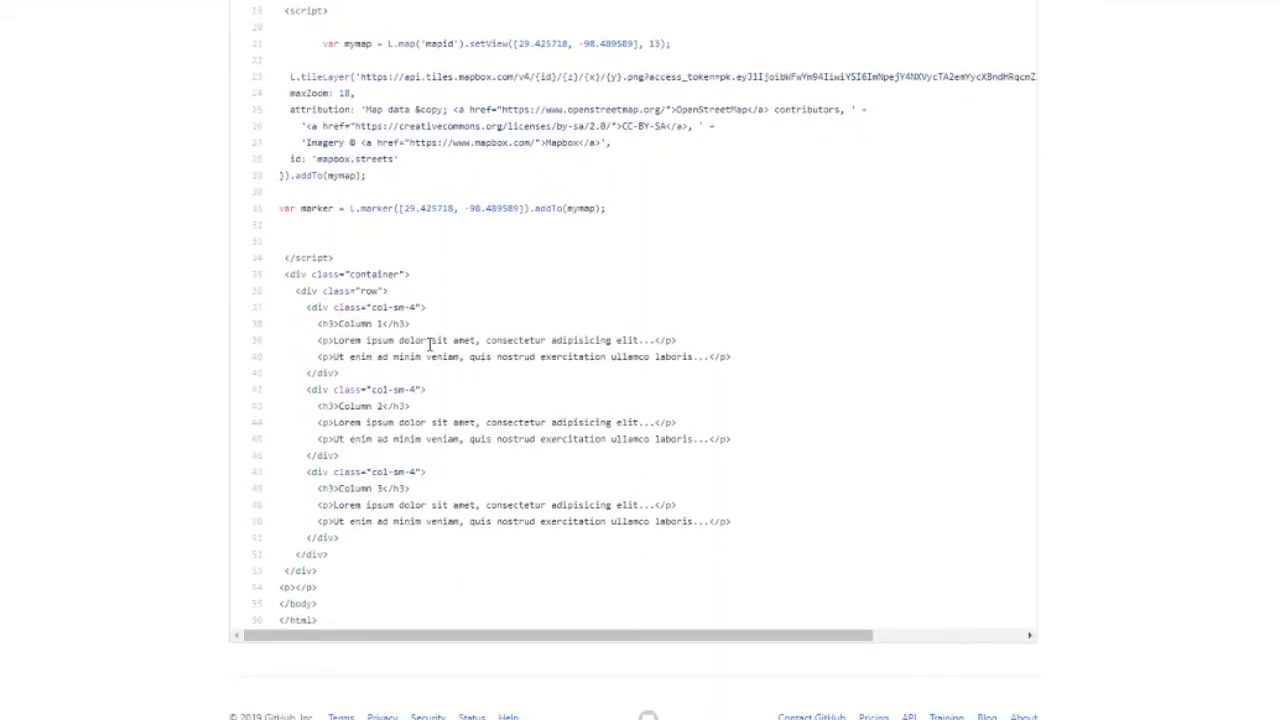
scroll("up", 3)
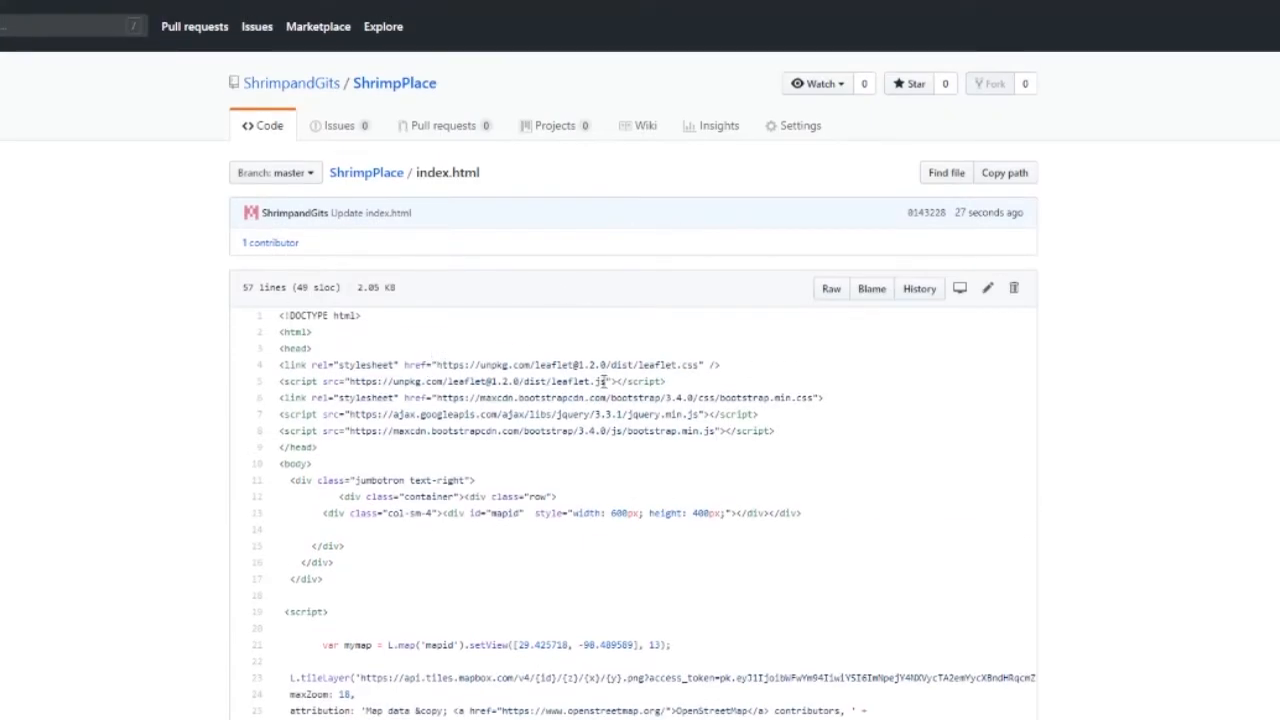
mouse_move(610, 380)
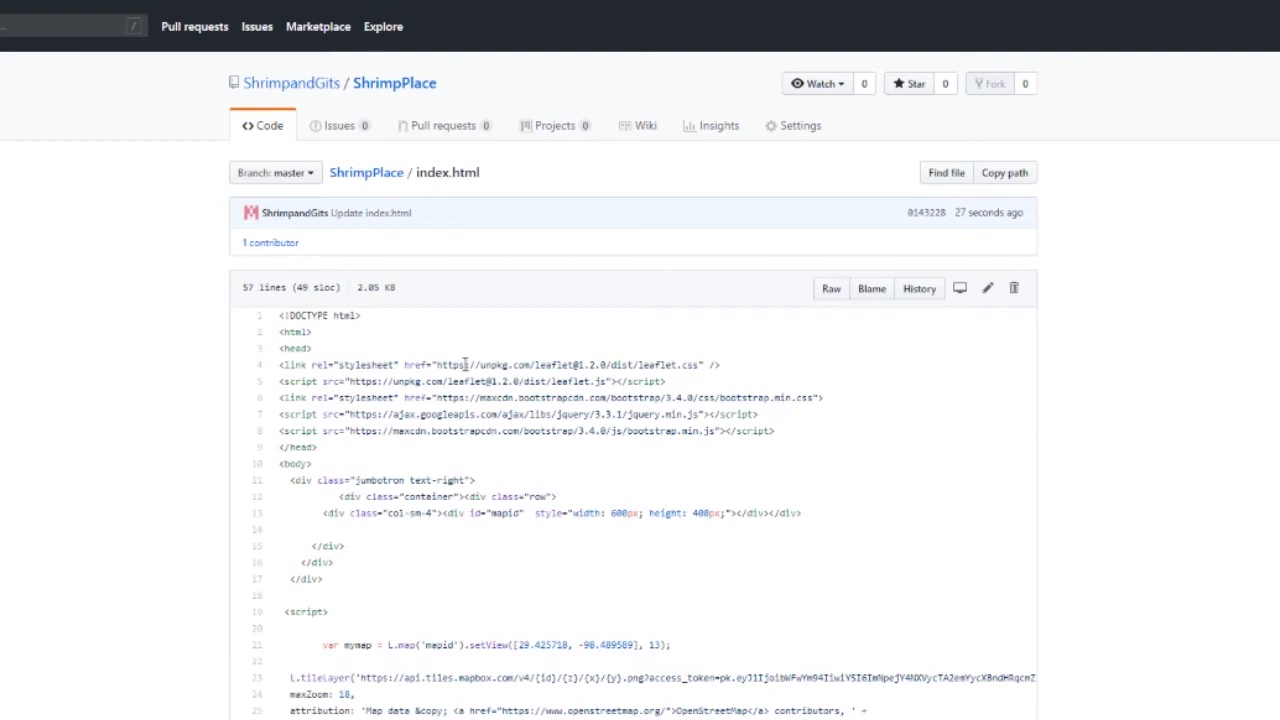
mouse_move(465, 365)
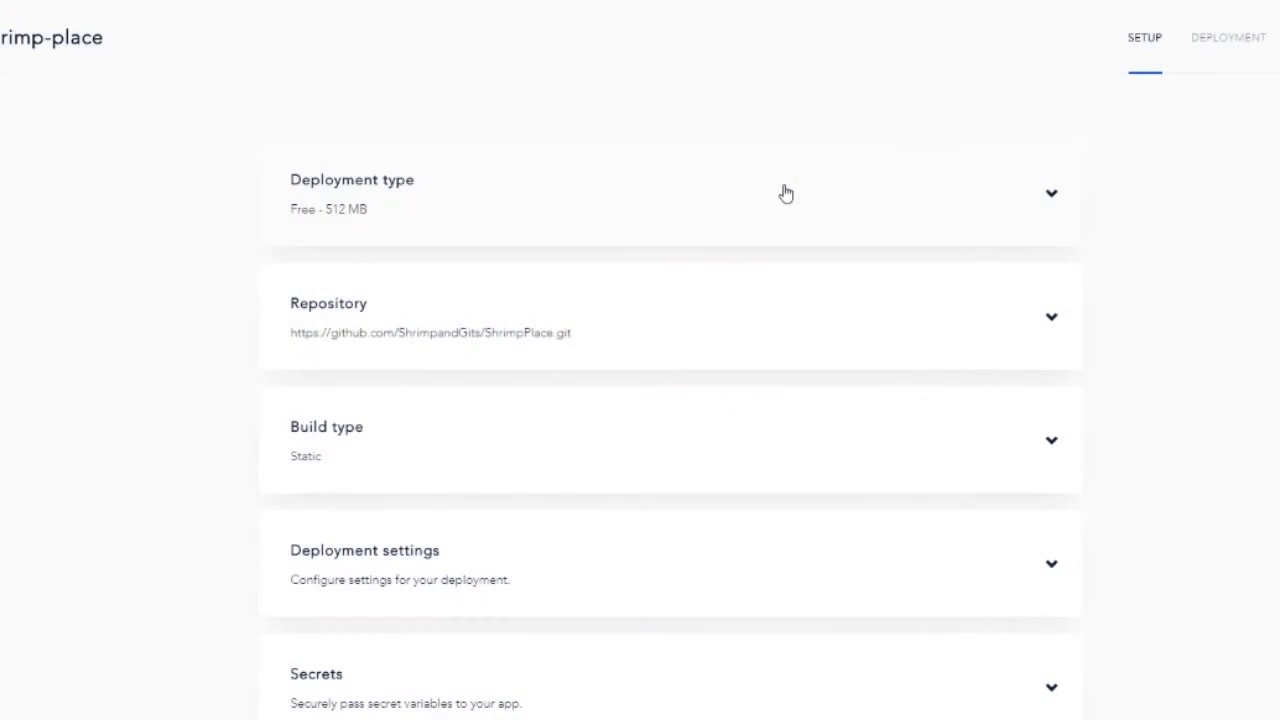
mouse_move(108, 51)
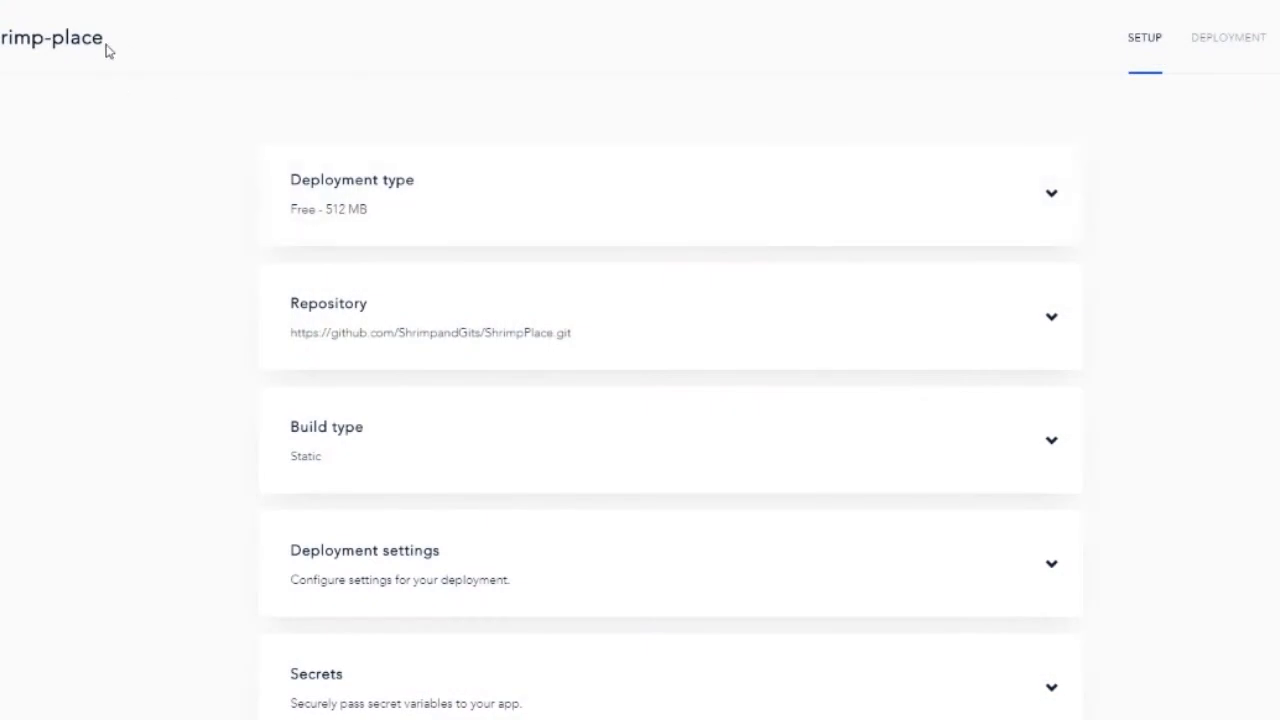
Step: Expand, browse and collapse the shrimp-place app's memory plan options
left_click(660, 192)
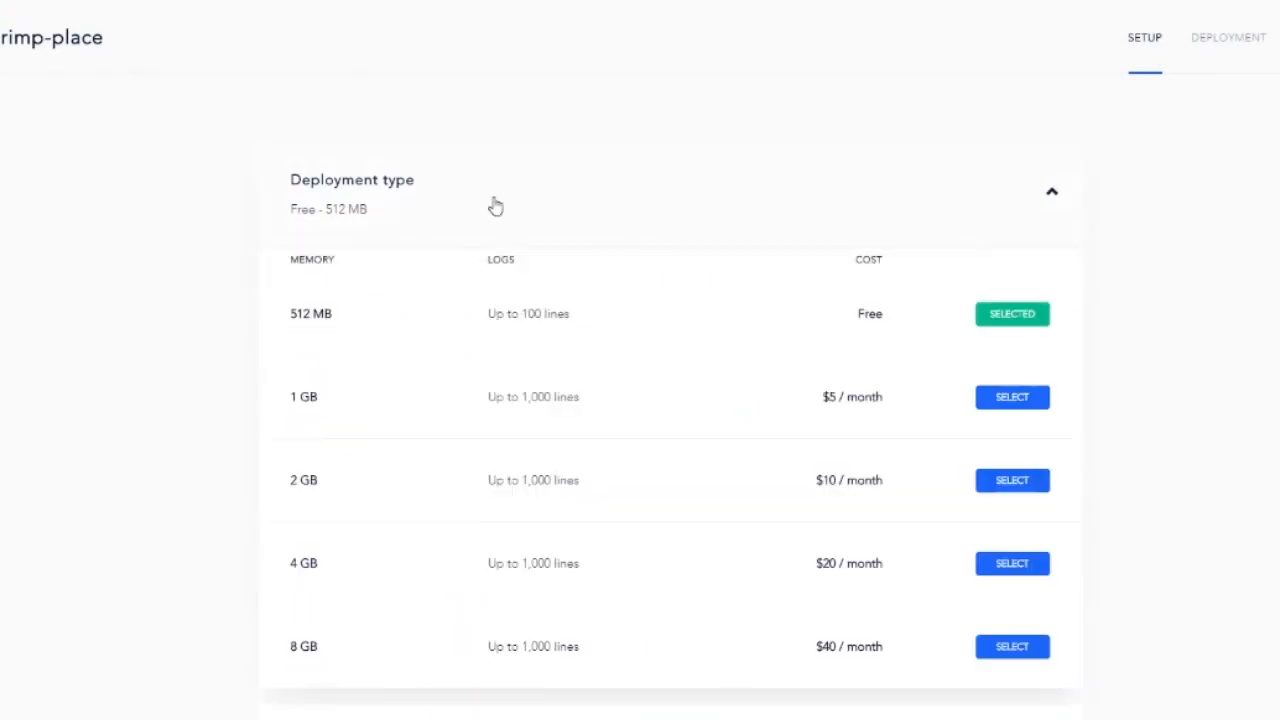
mouse_move(323, 293)
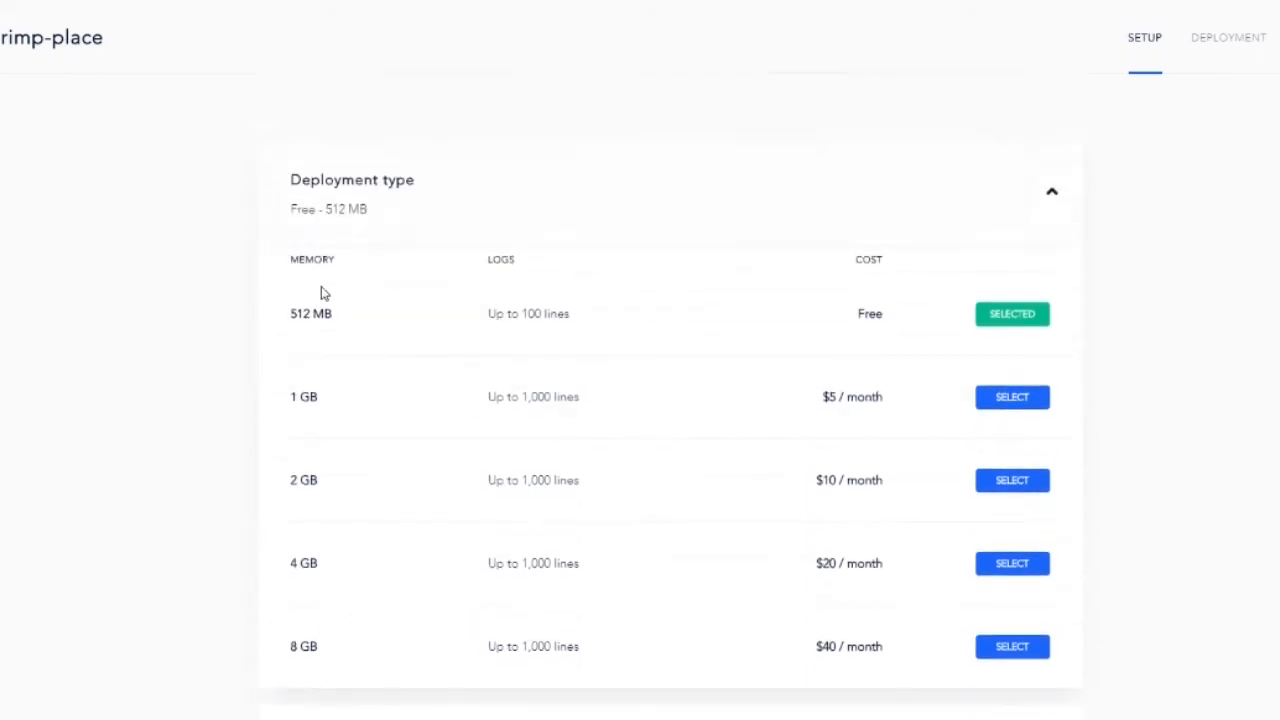
mouse_move(537, 320)
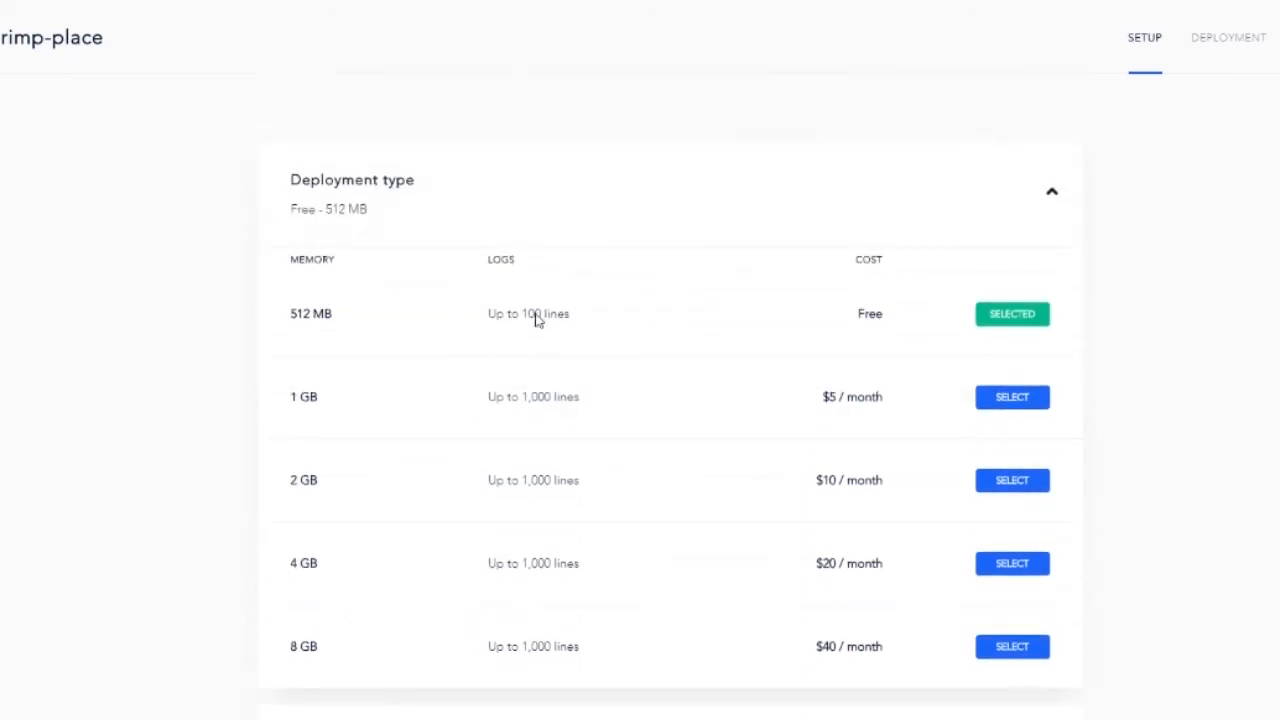
mouse_move(888, 336)
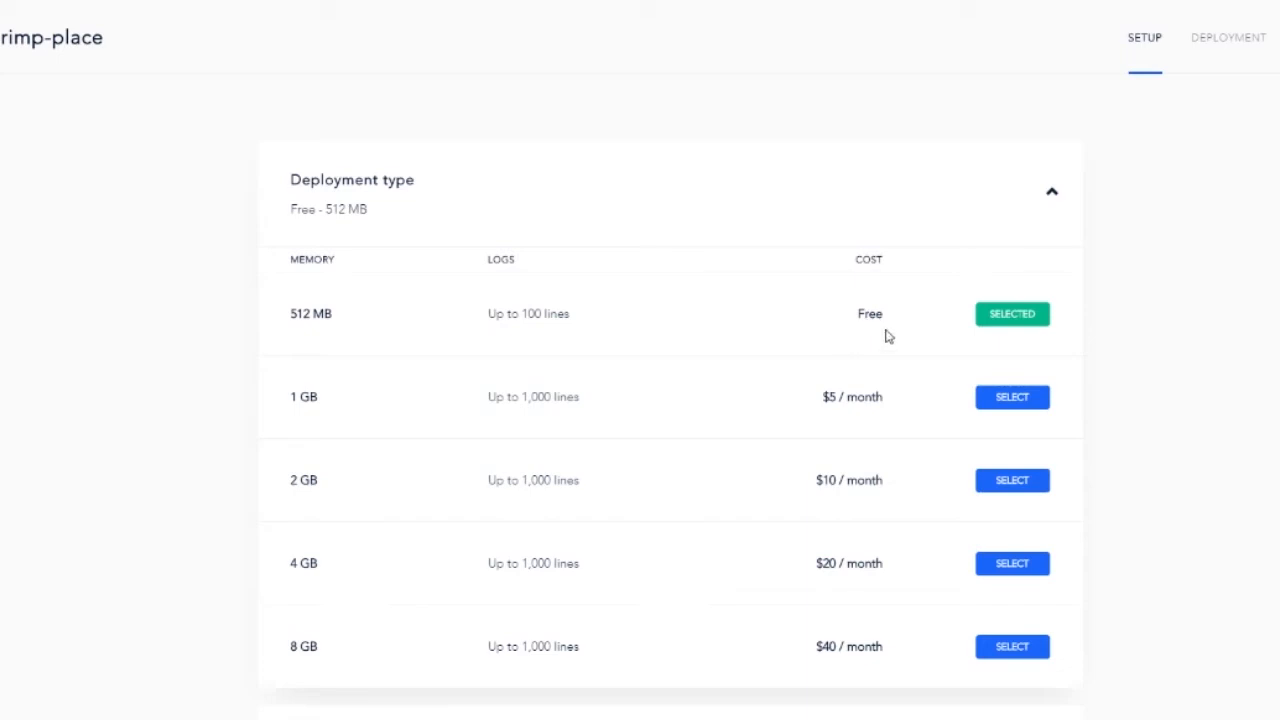
scroll("down", 3)
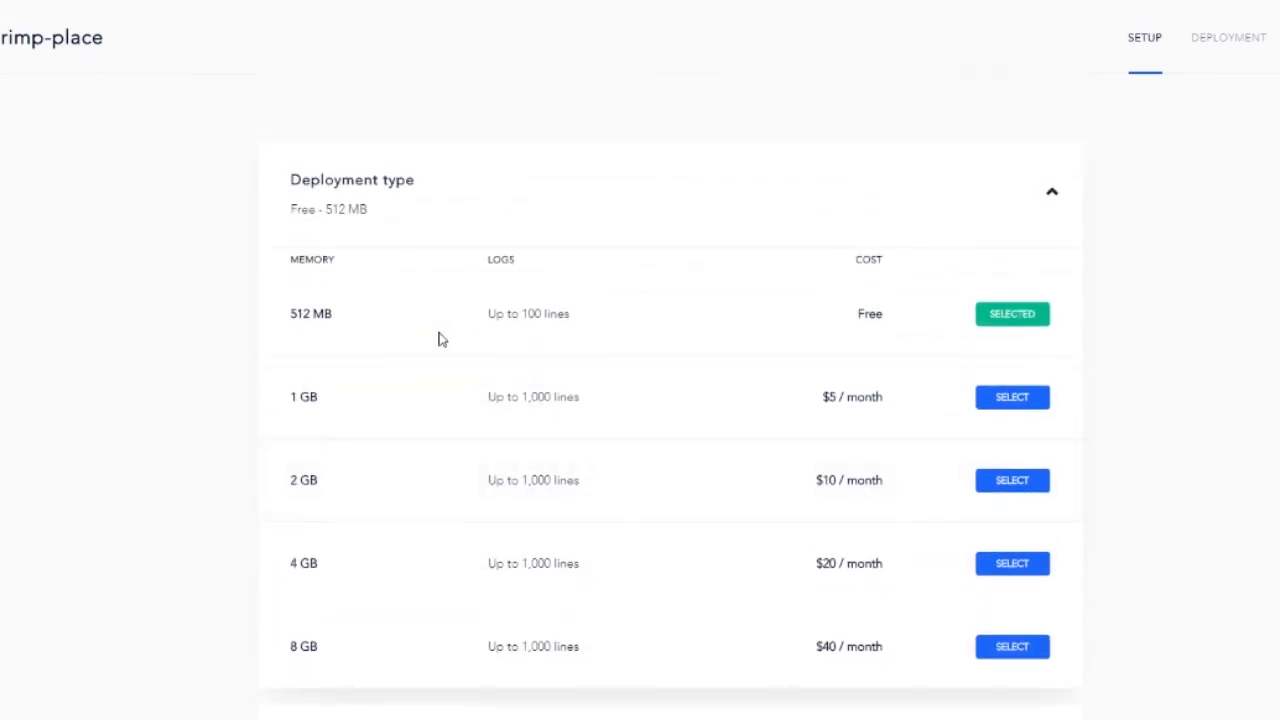
left_click(1051, 191)
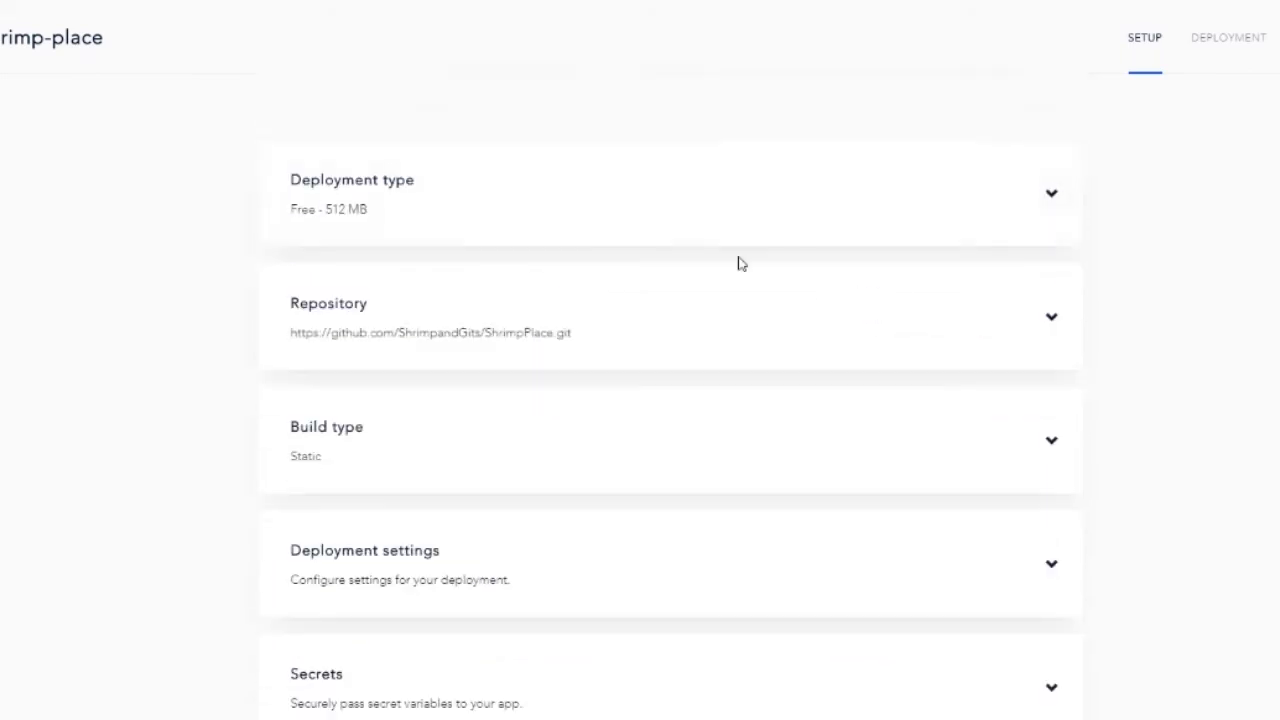
Step: Confirm ShrimpPlace as the selected private repository, check the public repo option, and expand Build type
left_click(1051, 317)
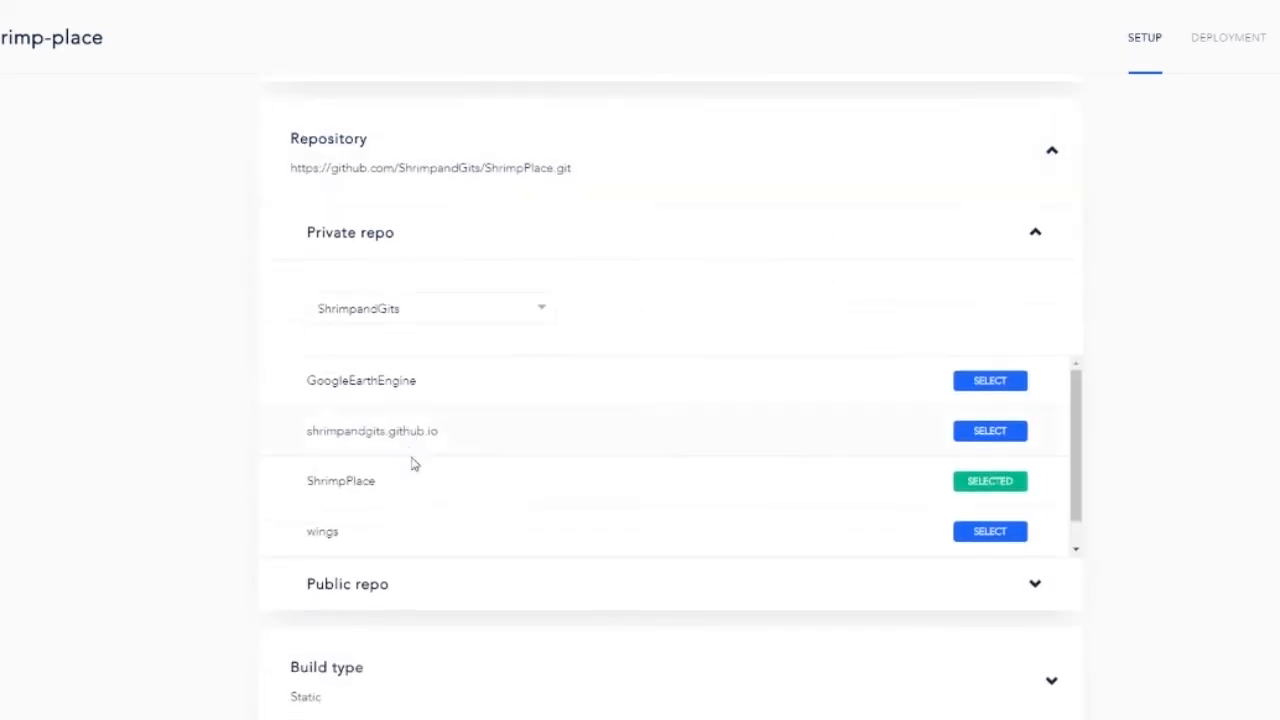
mouse_move(320, 483)
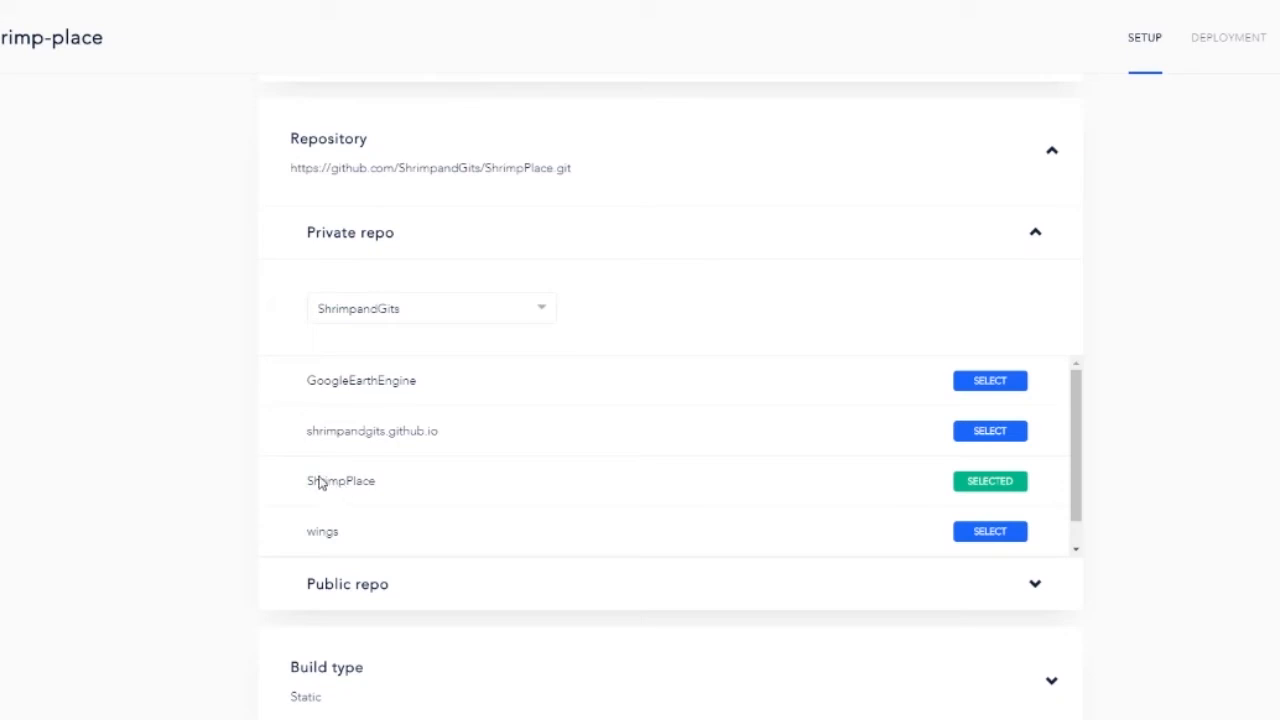
mouse_move(328, 492)
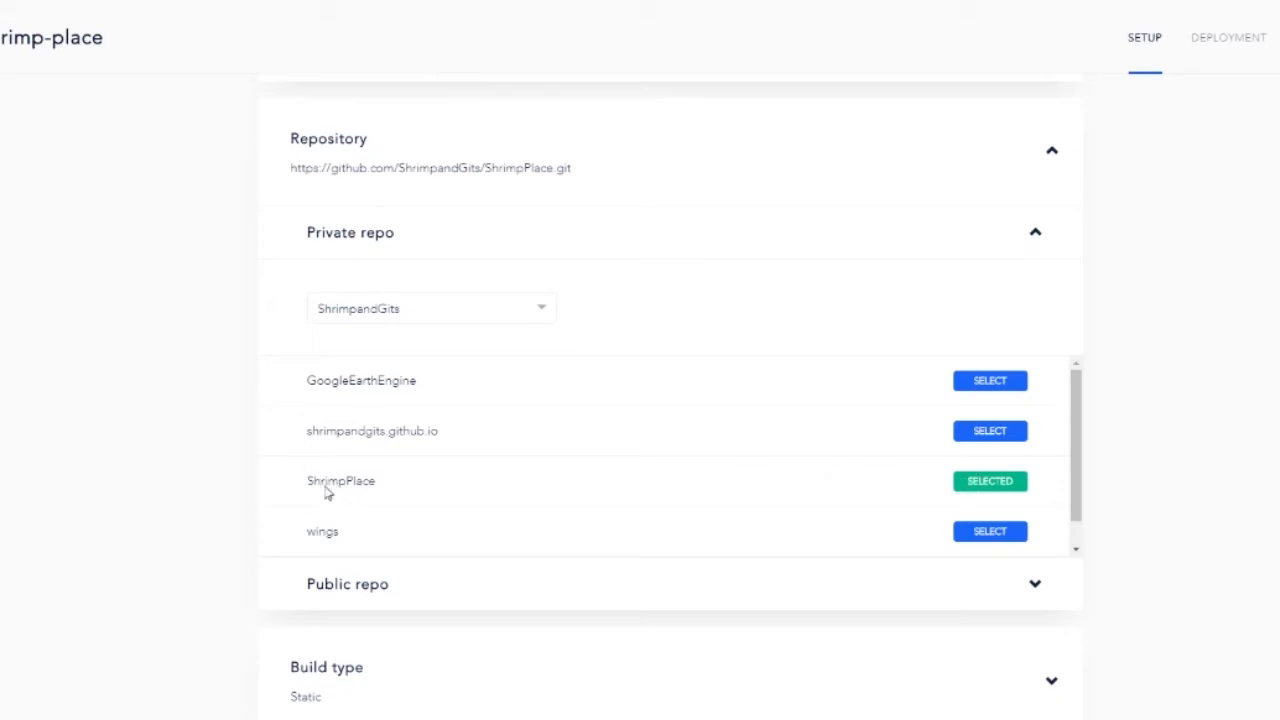
mouse_move(818, 490)
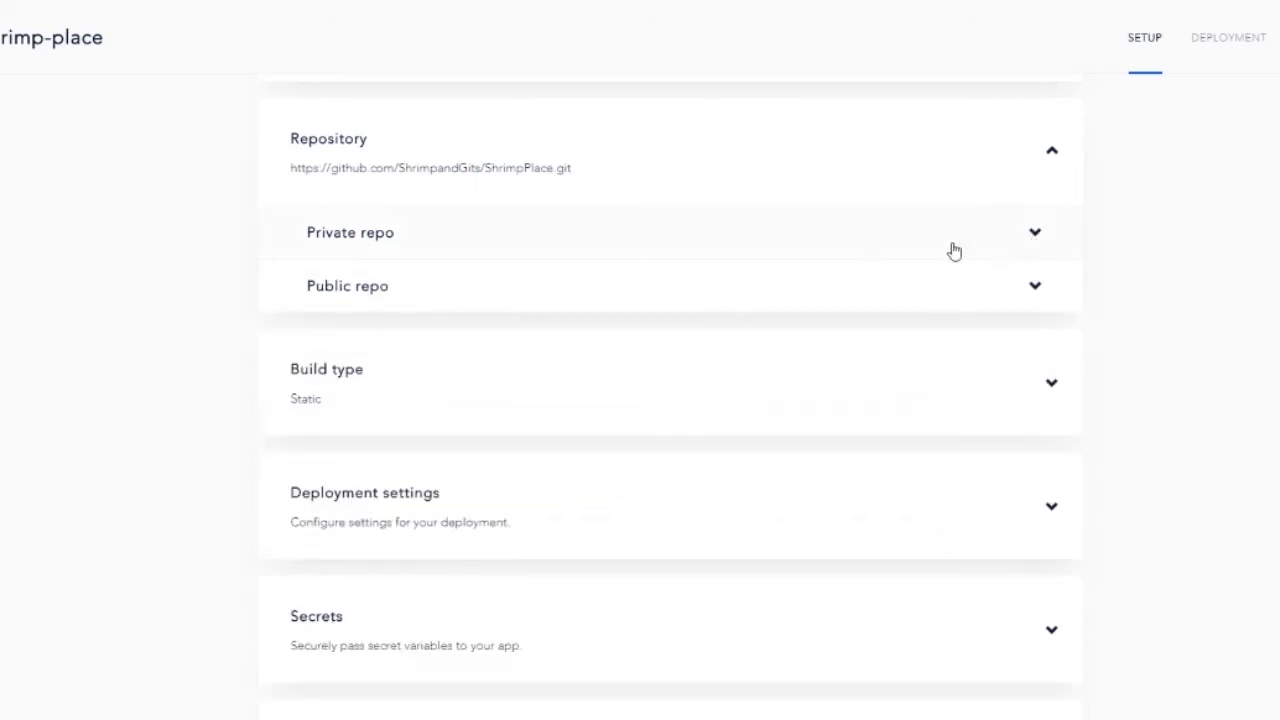
left_click(350, 232)
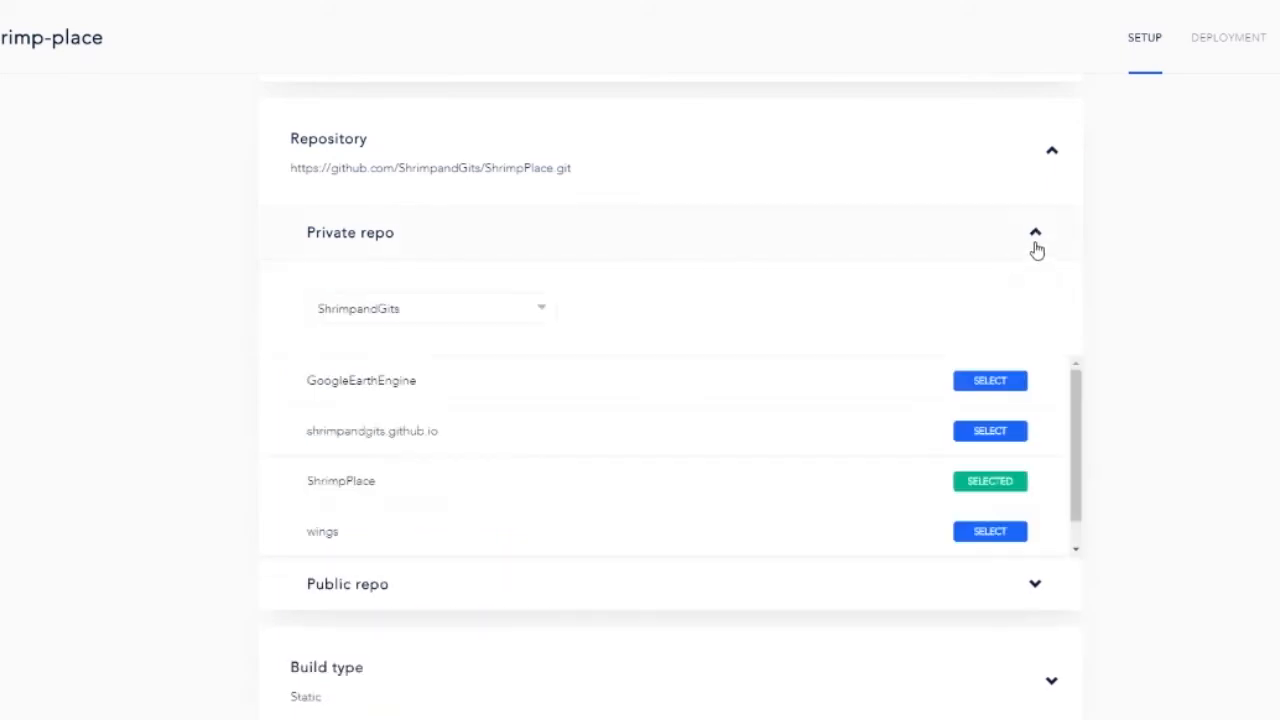
left_click(1036, 232)
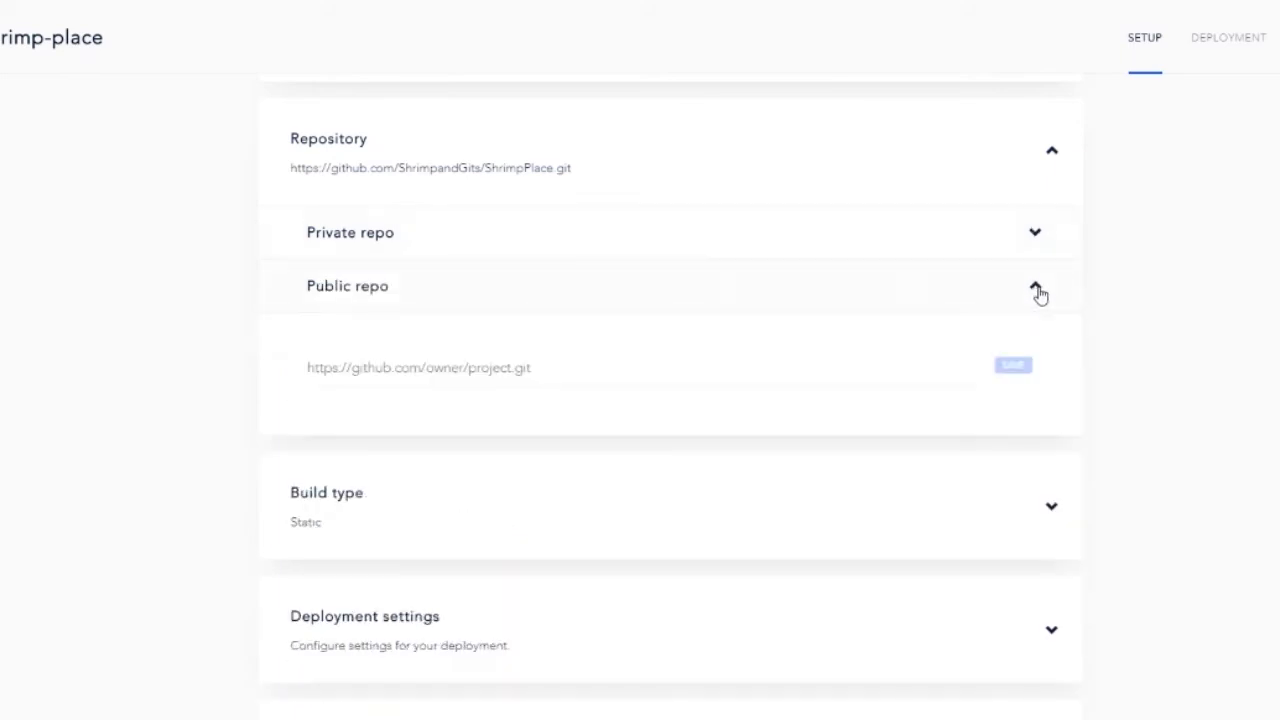
left_click(1035, 286)
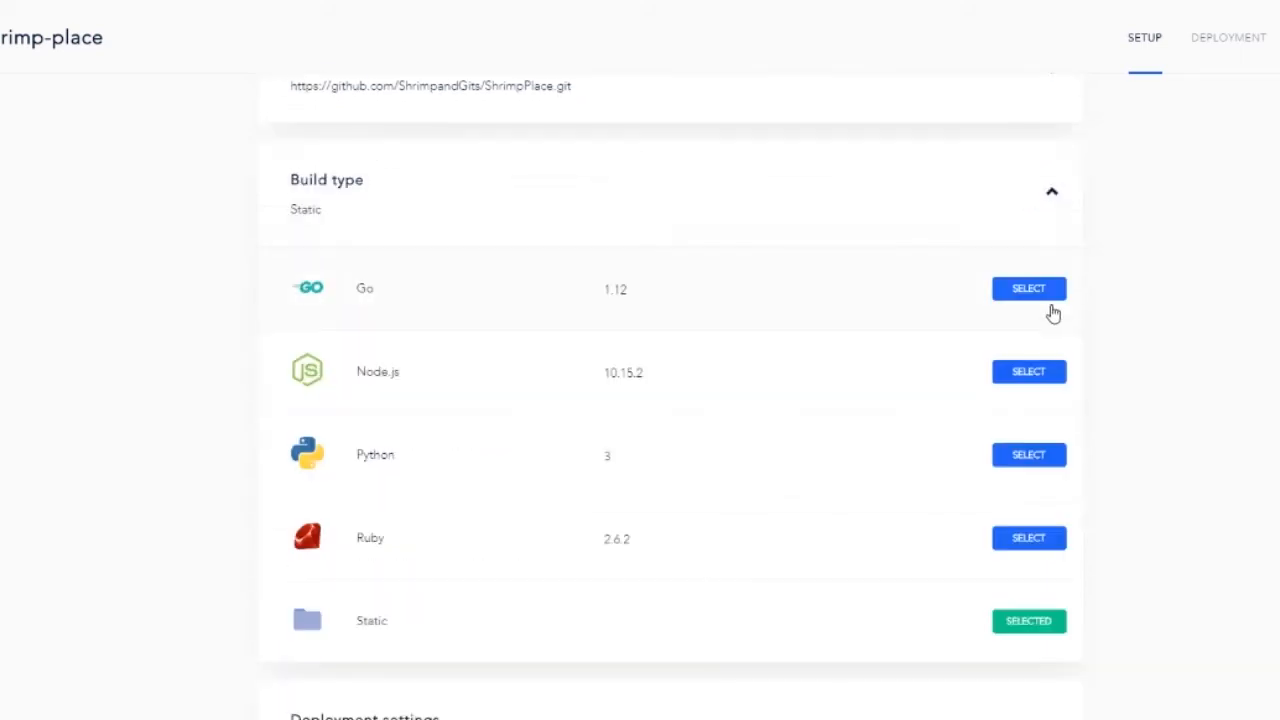
mouse_move(262, 319)
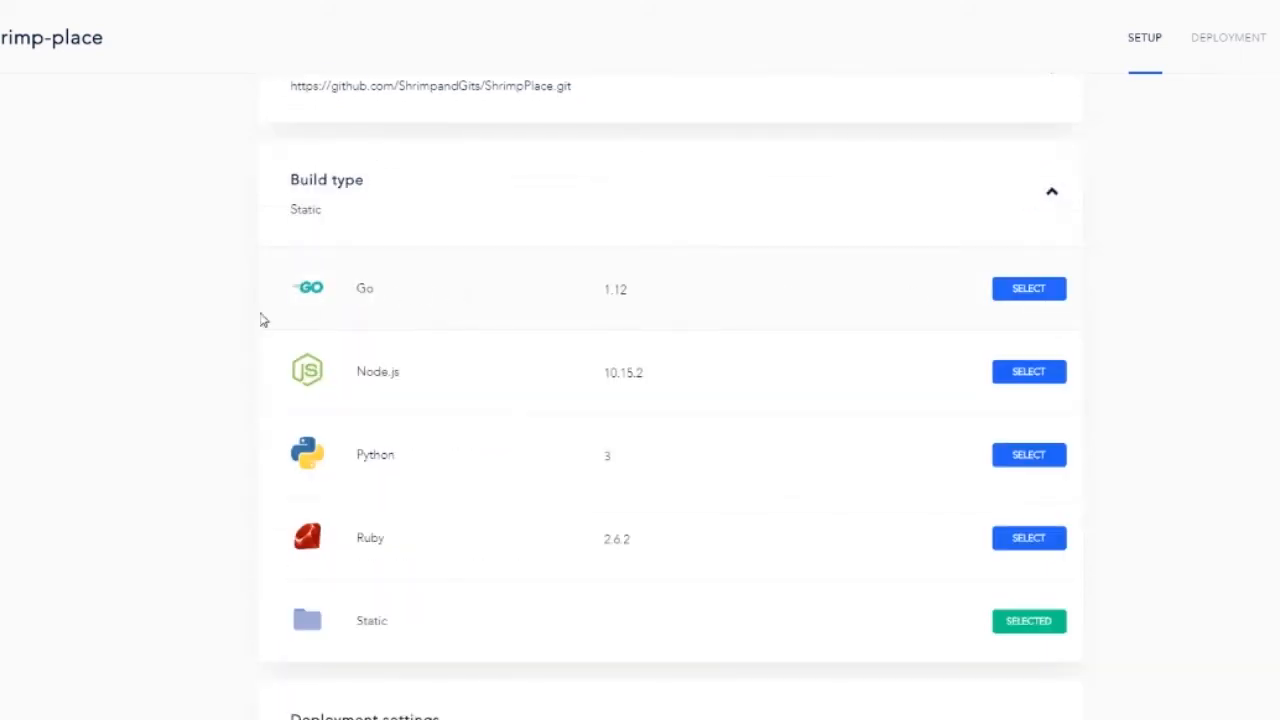
mouse_move(320, 262)
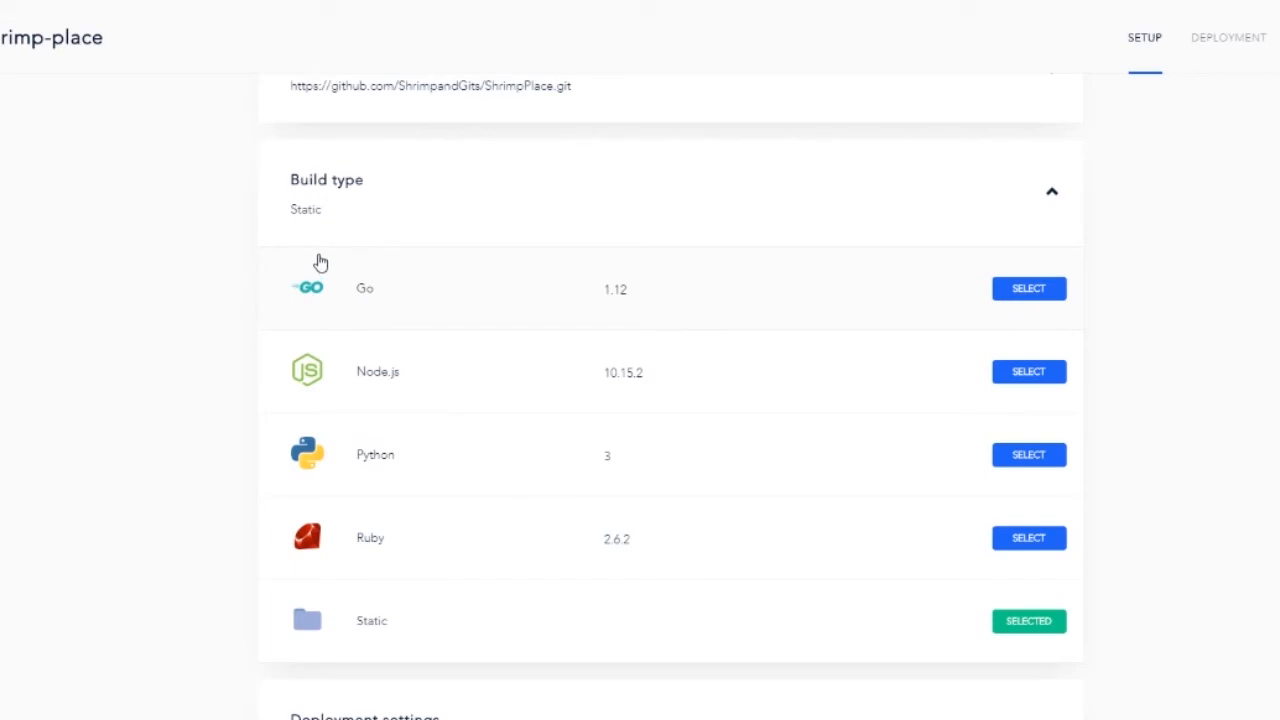
mouse_move(347, 377)
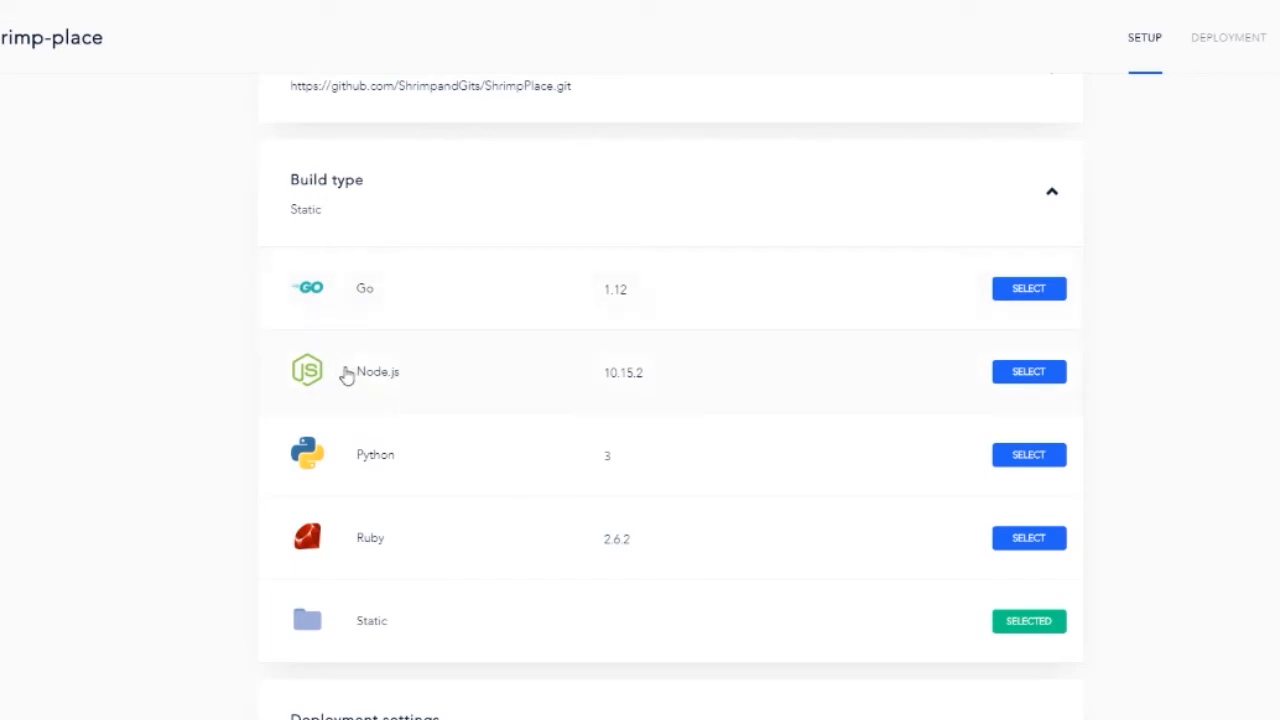
mouse_move(255, 479)
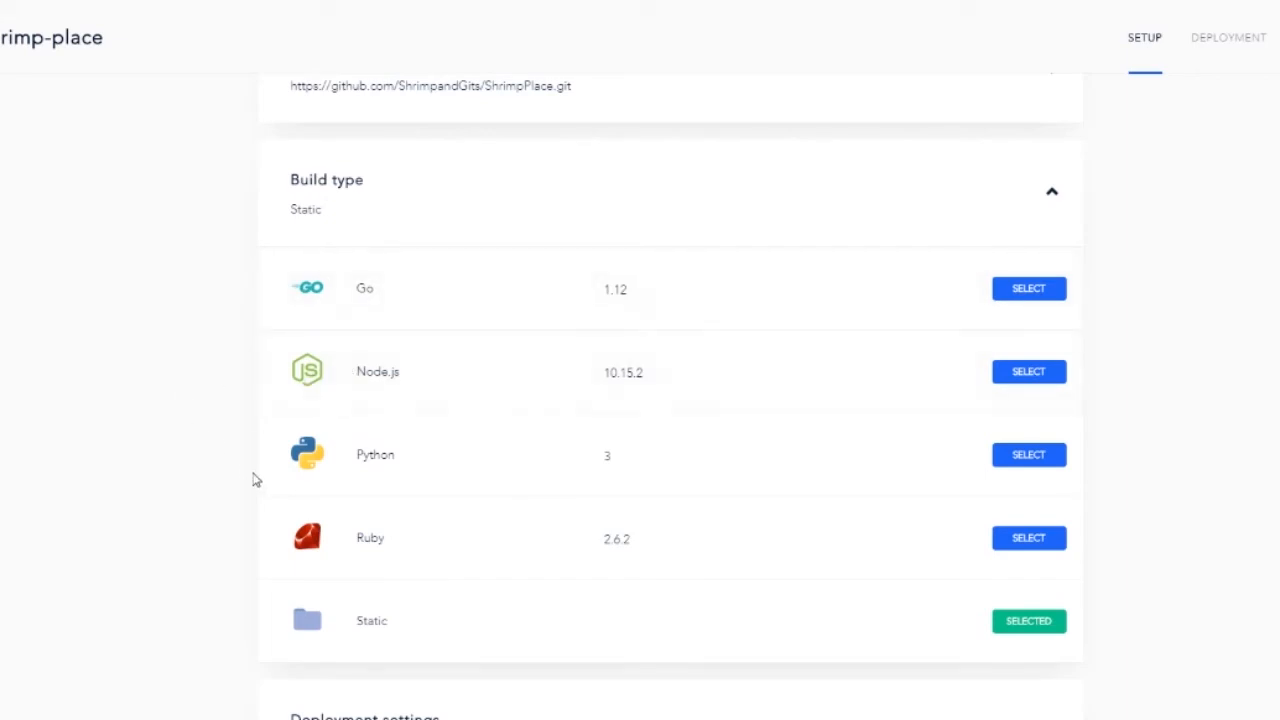
mouse_move(107, 405)
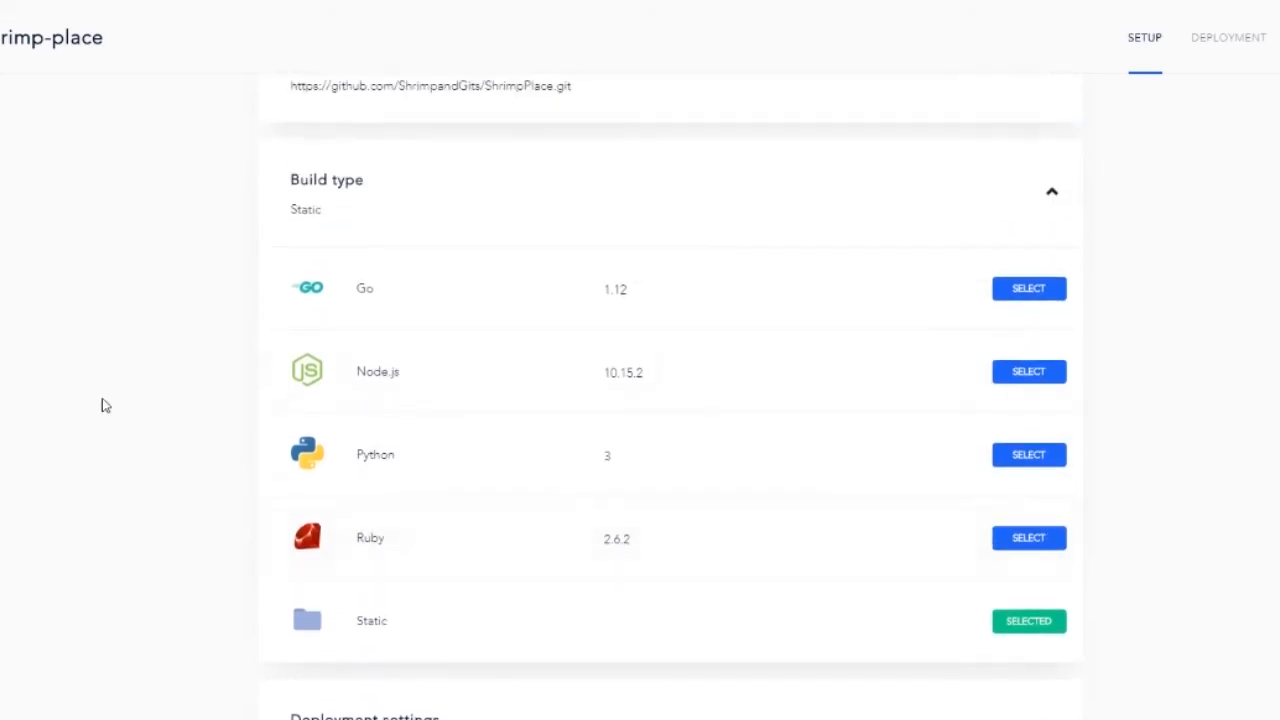
Step: Review the Go, Node.js, Python, Ruby and Static build types, then collapse them at Static
scroll("down", 3)
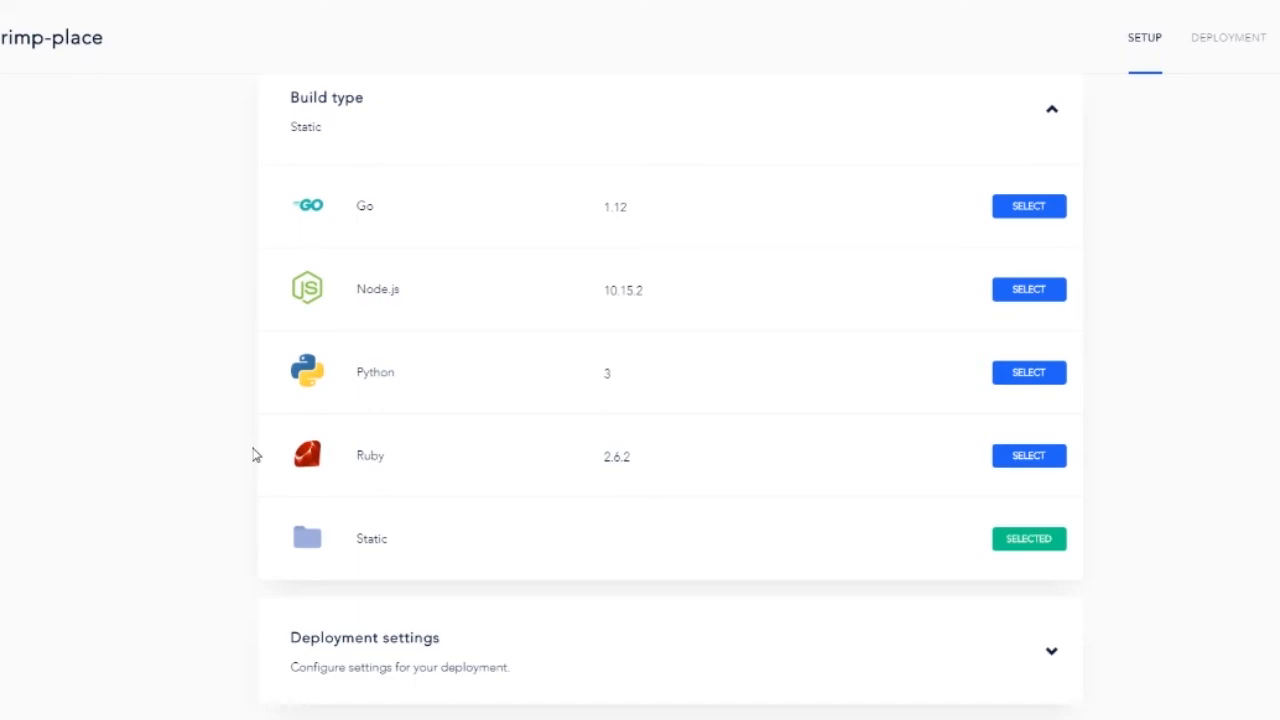
mouse_move(250, 478)
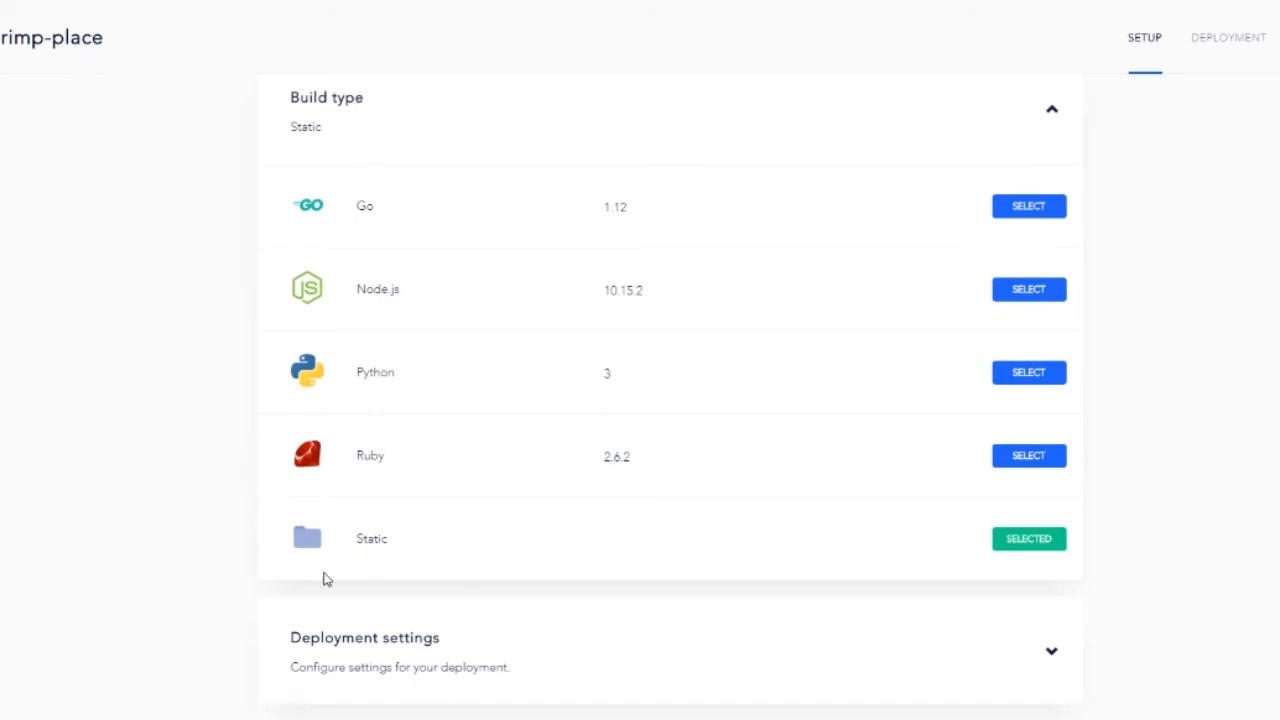
left_click(1051, 109)
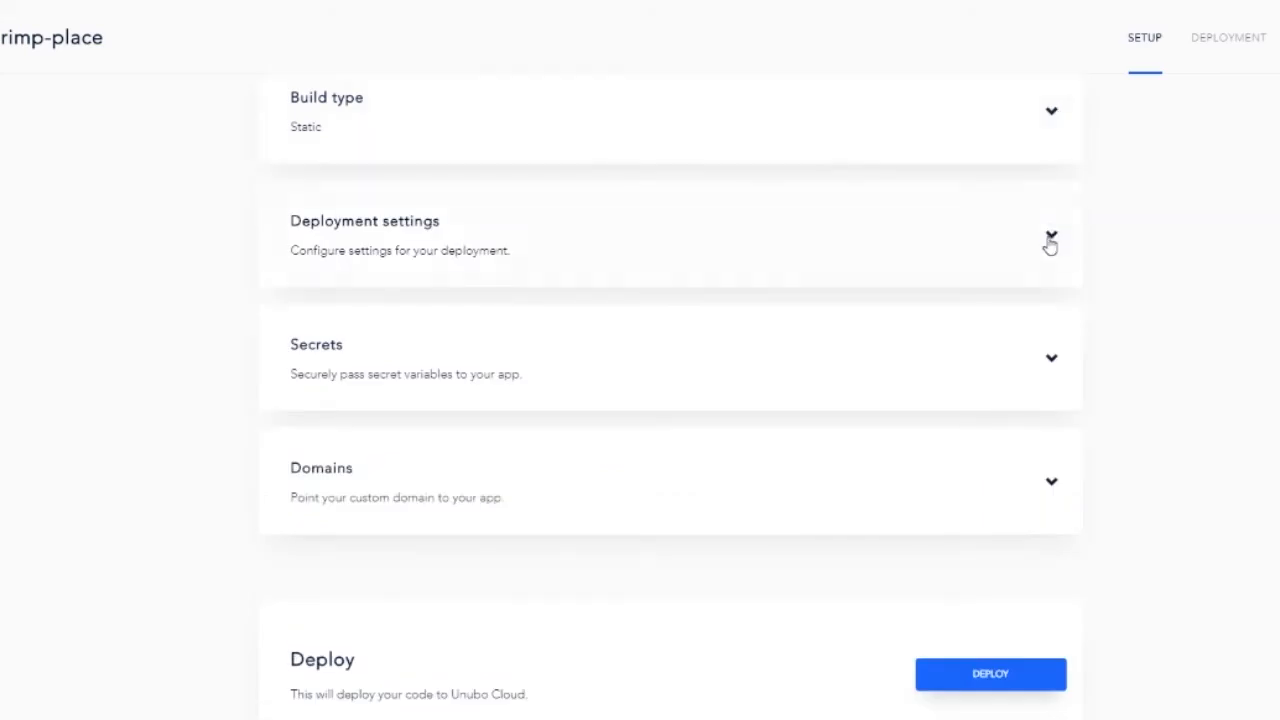
left_click(1051, 221)
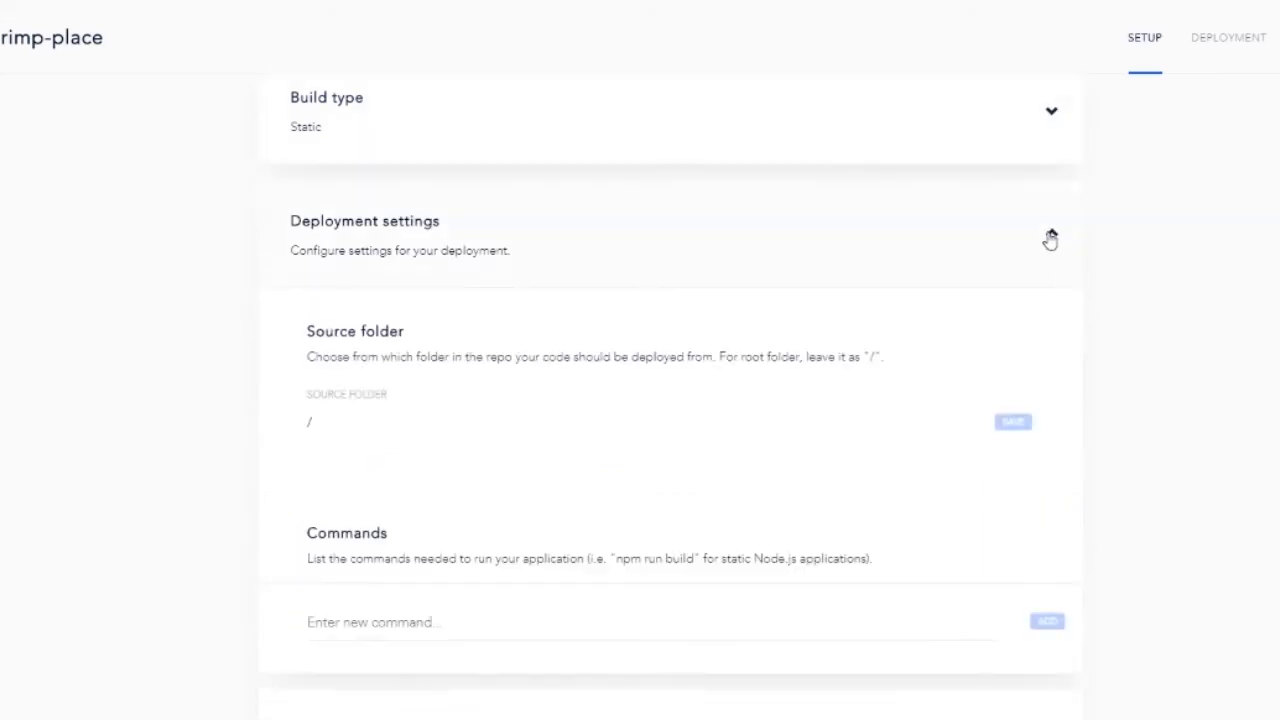
left_click(1051, 232)
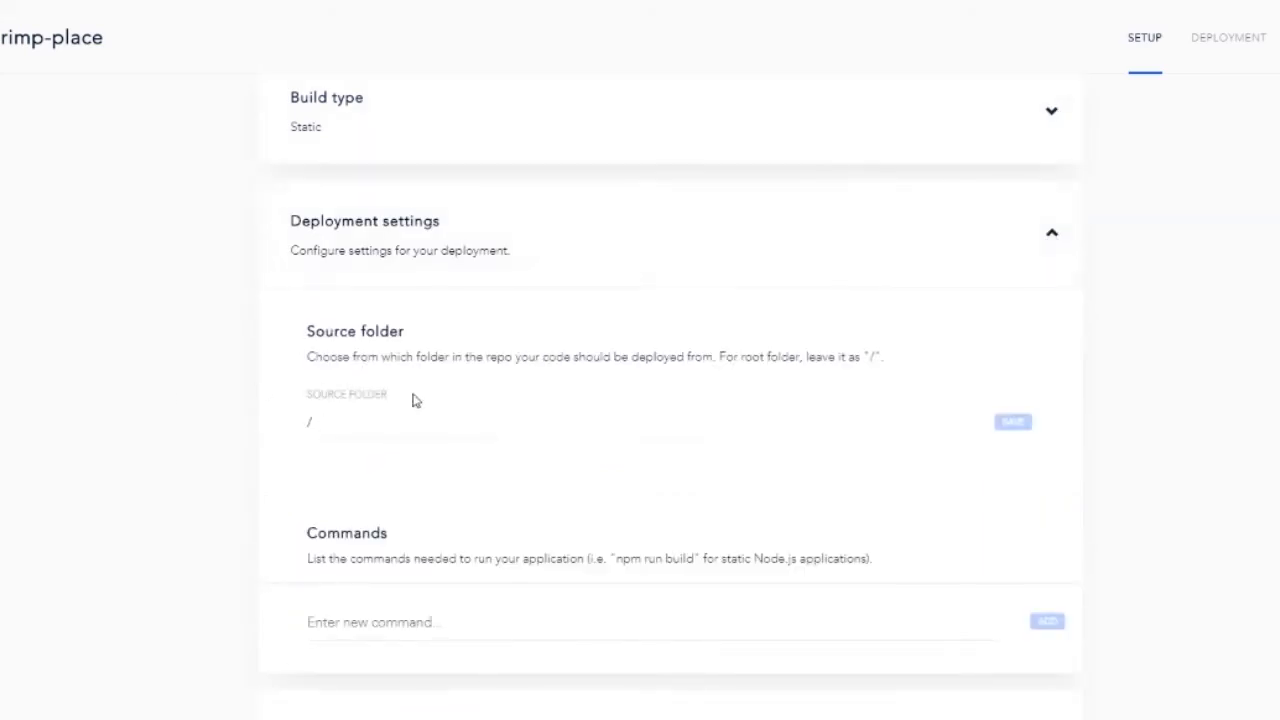
mouse_move(667, 398)
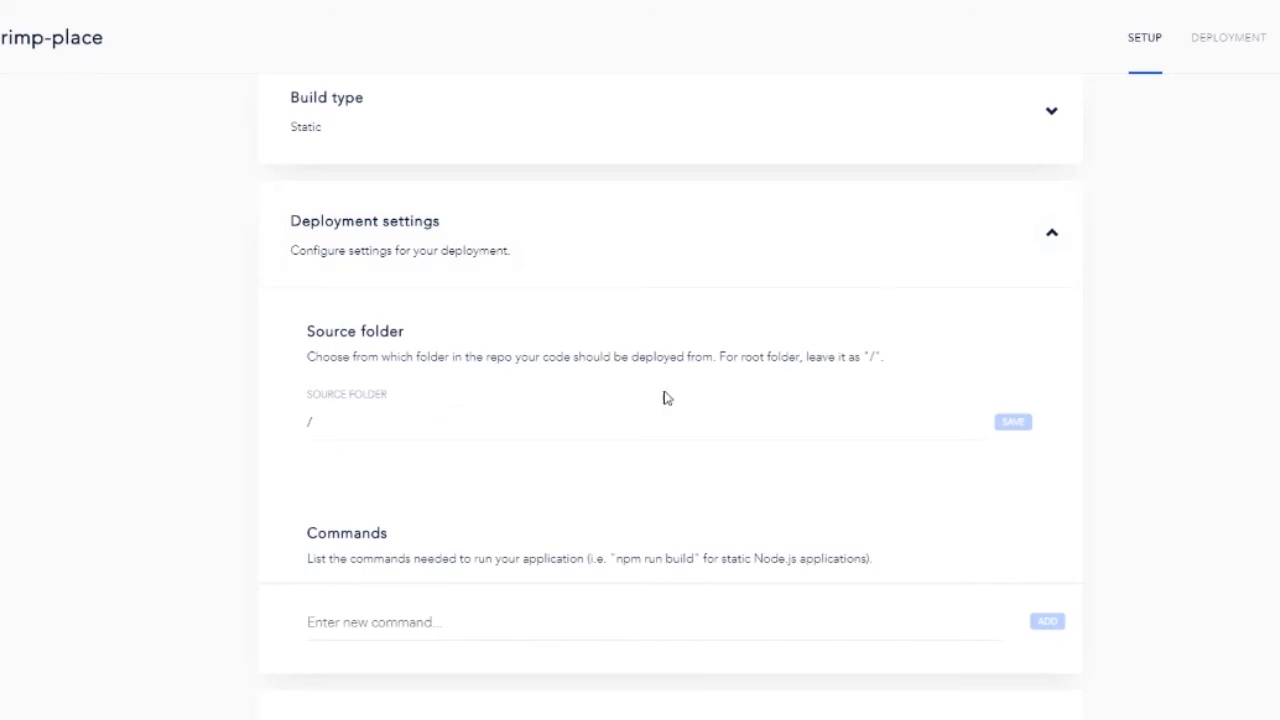
left_click(1051, 232)
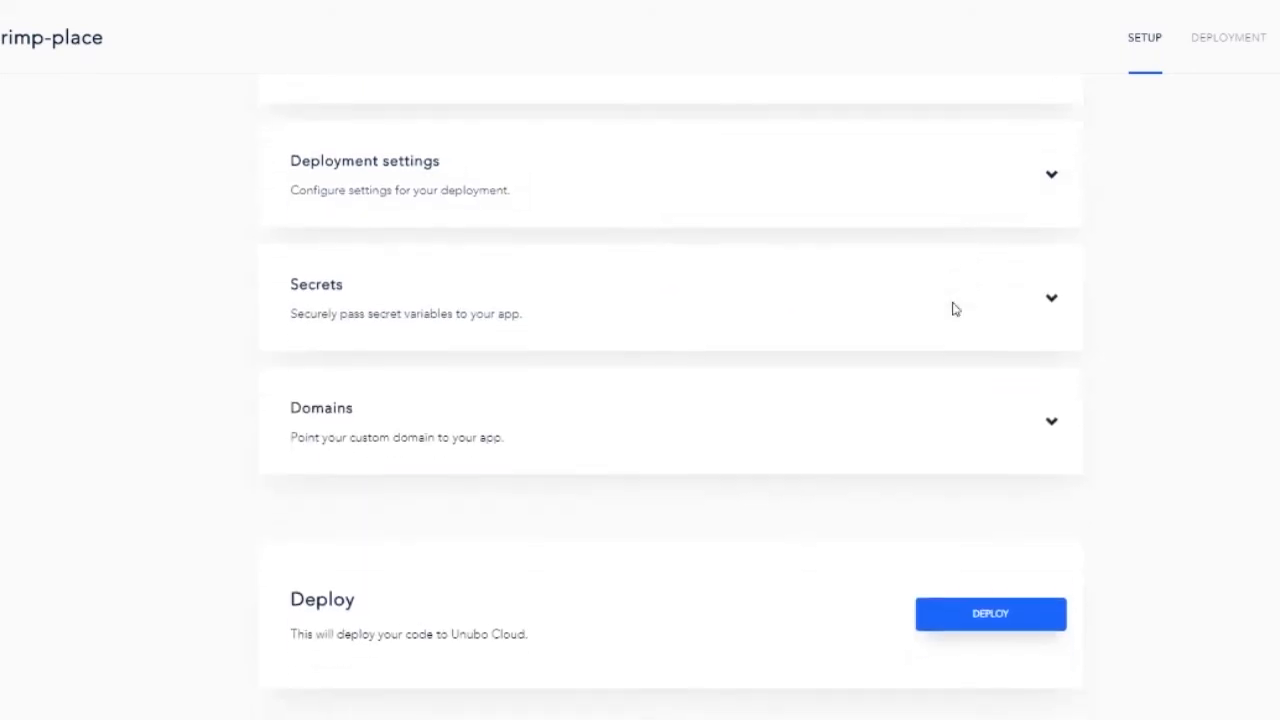
mouse_move(725, 334)
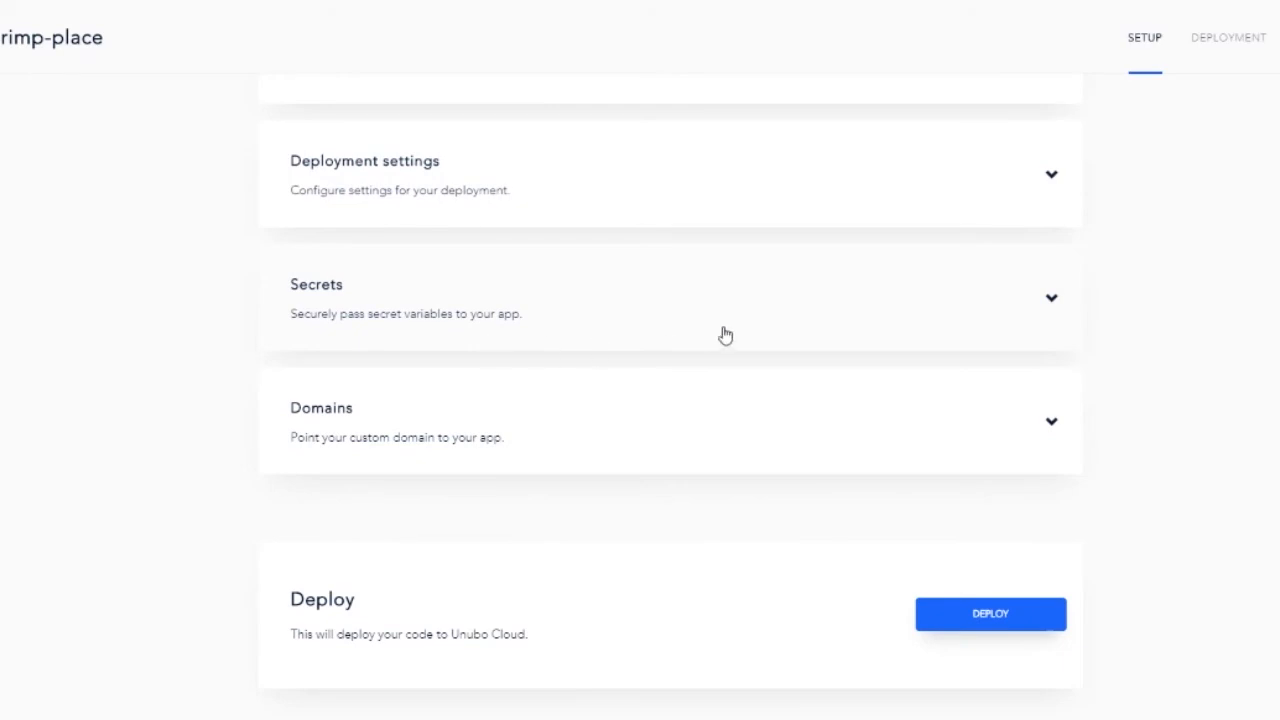
mouse_move(1052, 300)
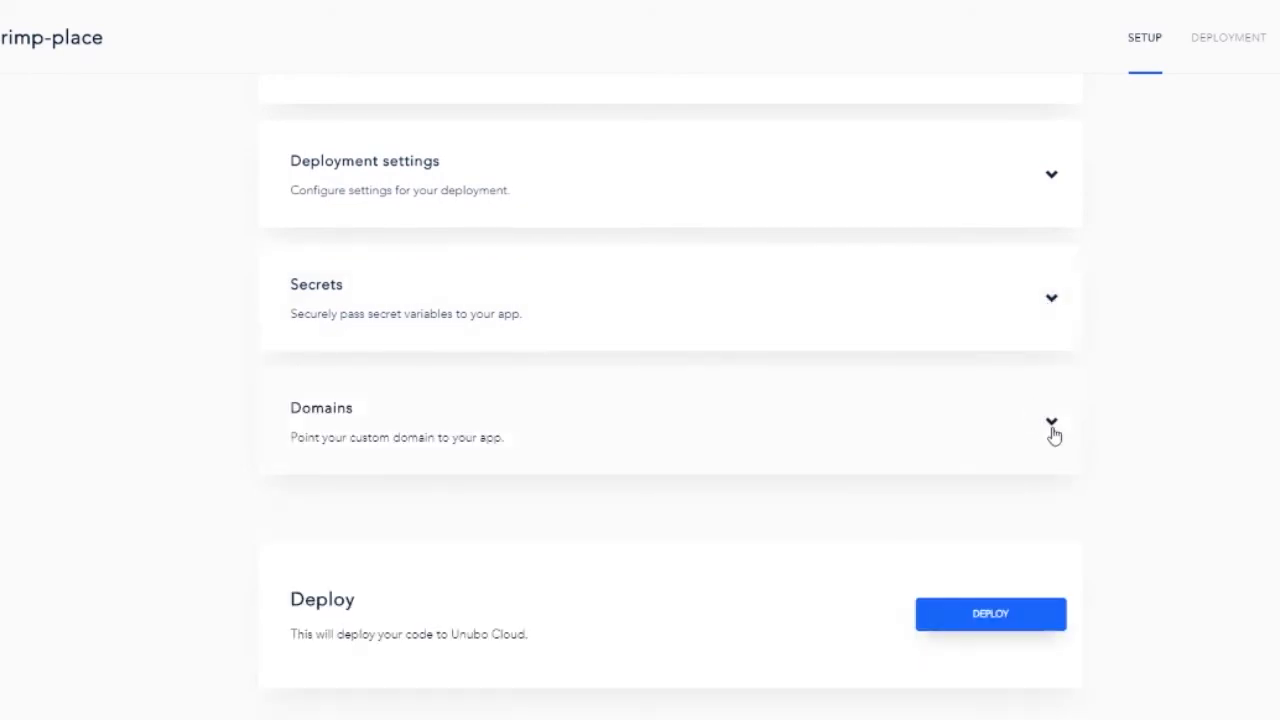
left_click(1051, 421)
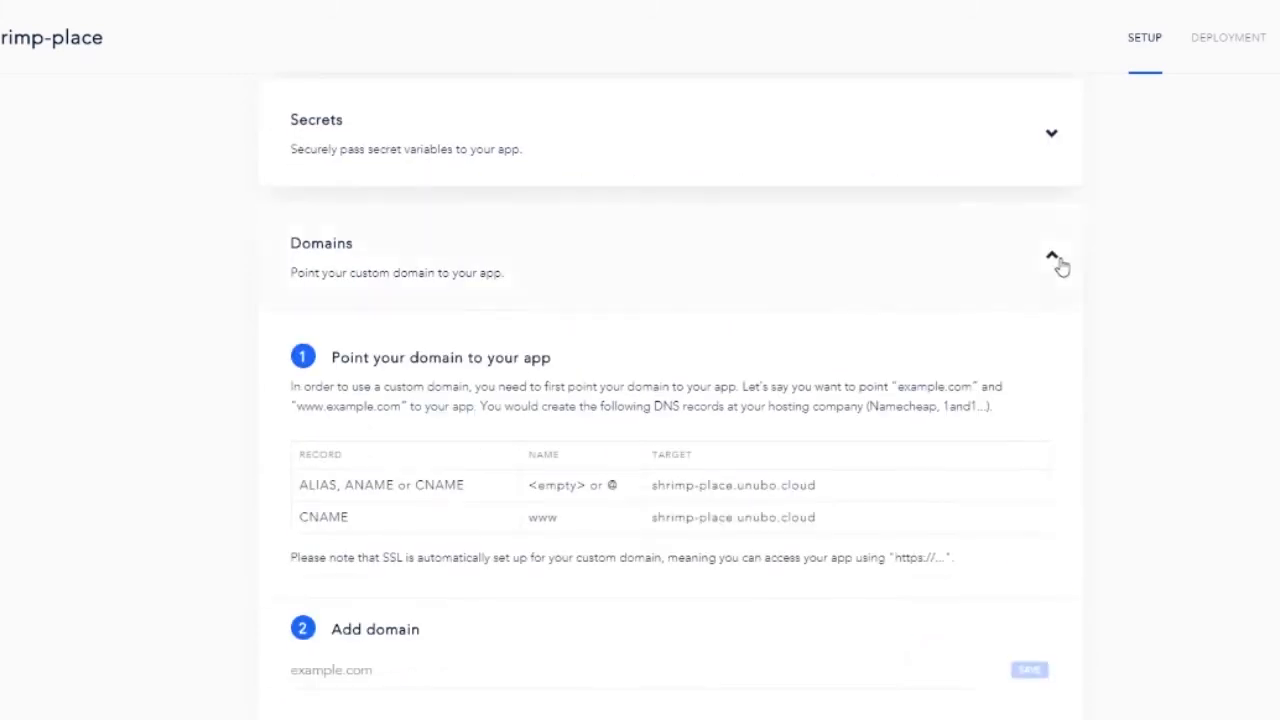
left_click(1051, 254)
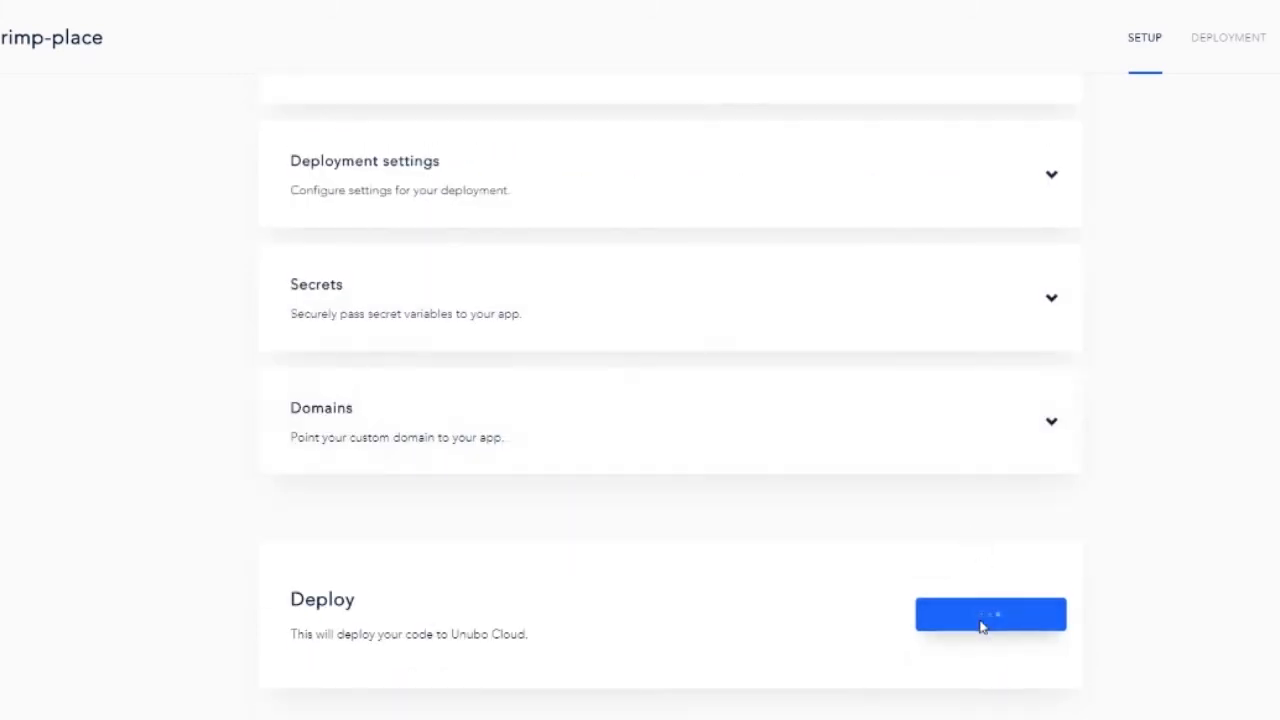
Step: Deploy shrimp-place to Unubo Cloud and open the live shrimp-place.unubo.app map page
left_click(990, 615)
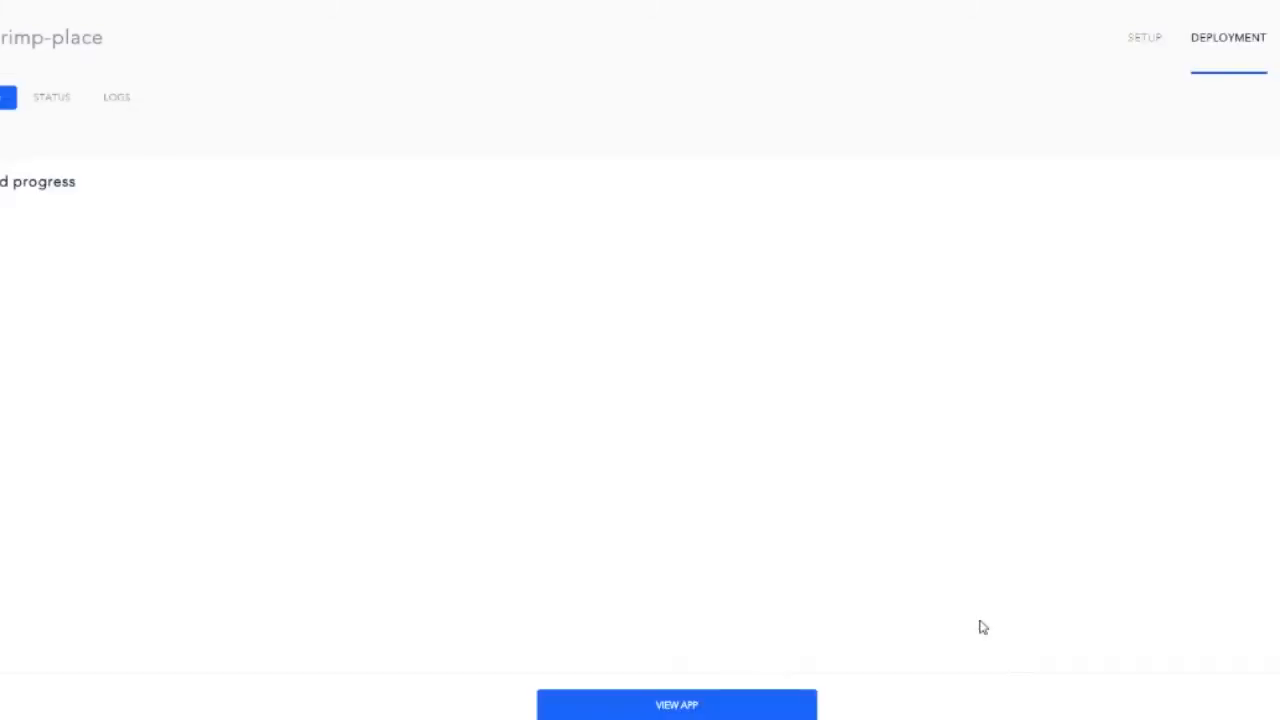
left_click(676, 705)
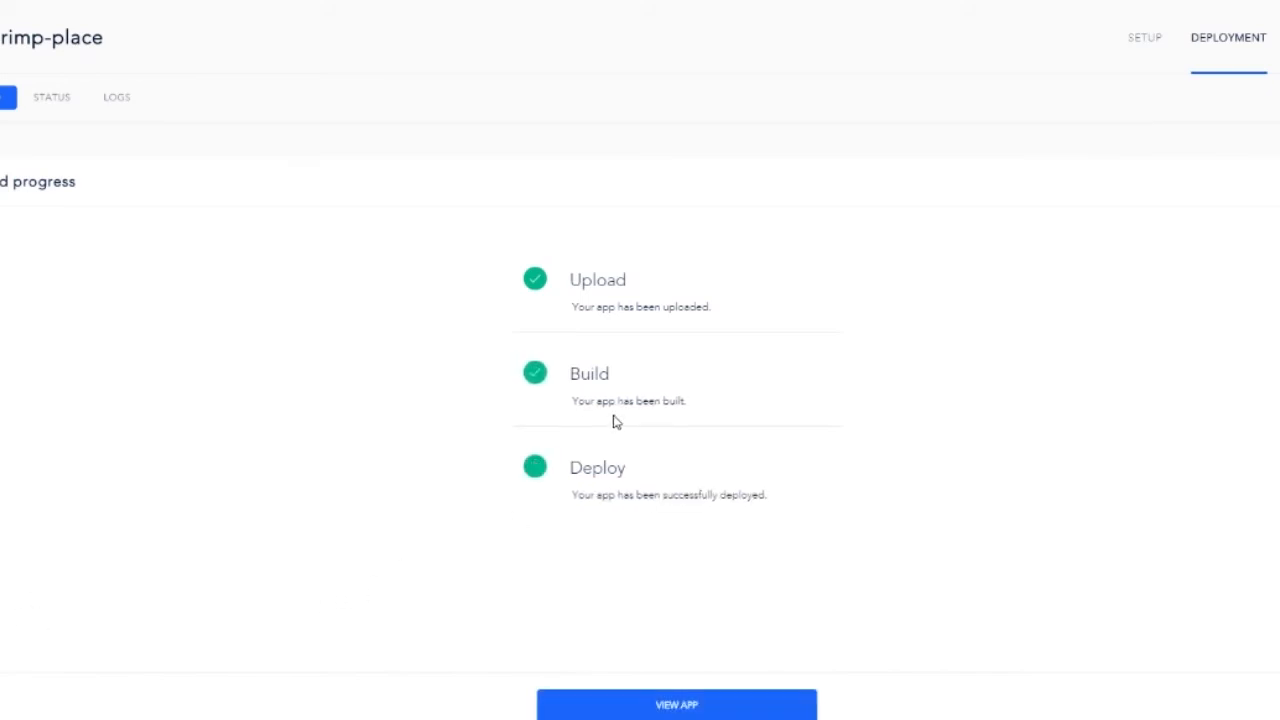
left_click(676, 704)
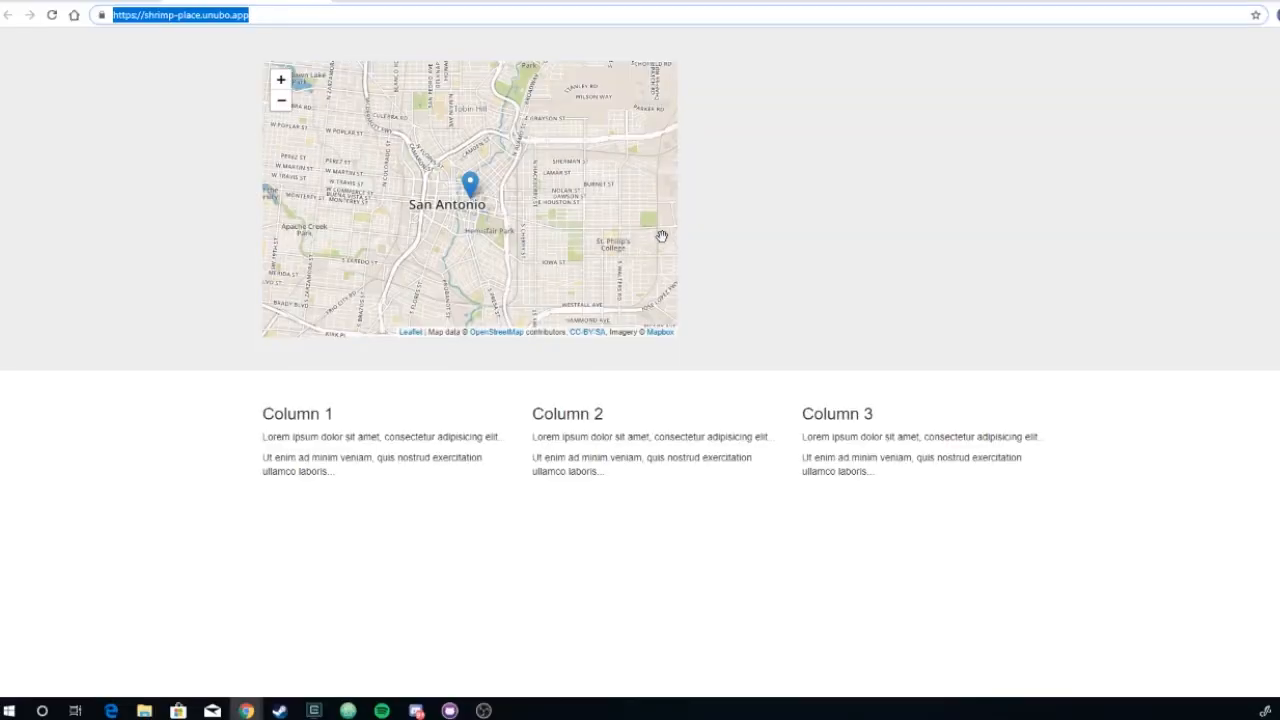
mouse_move(788, 279)
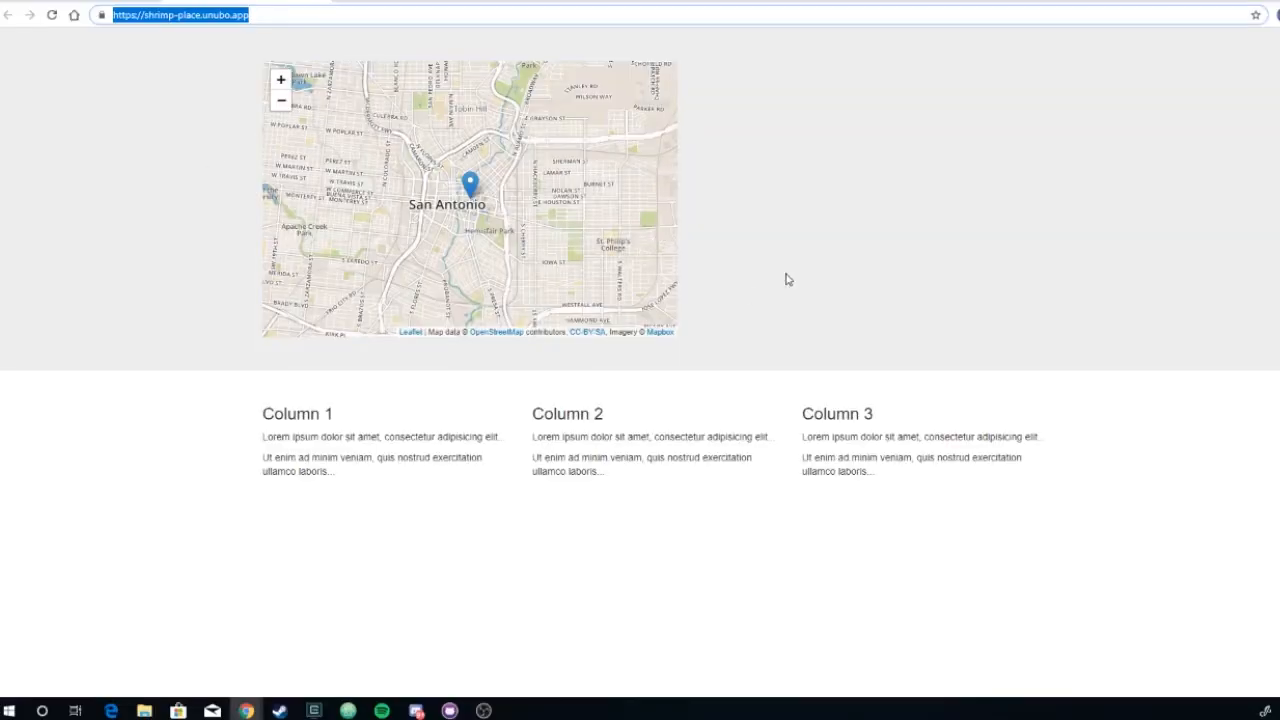